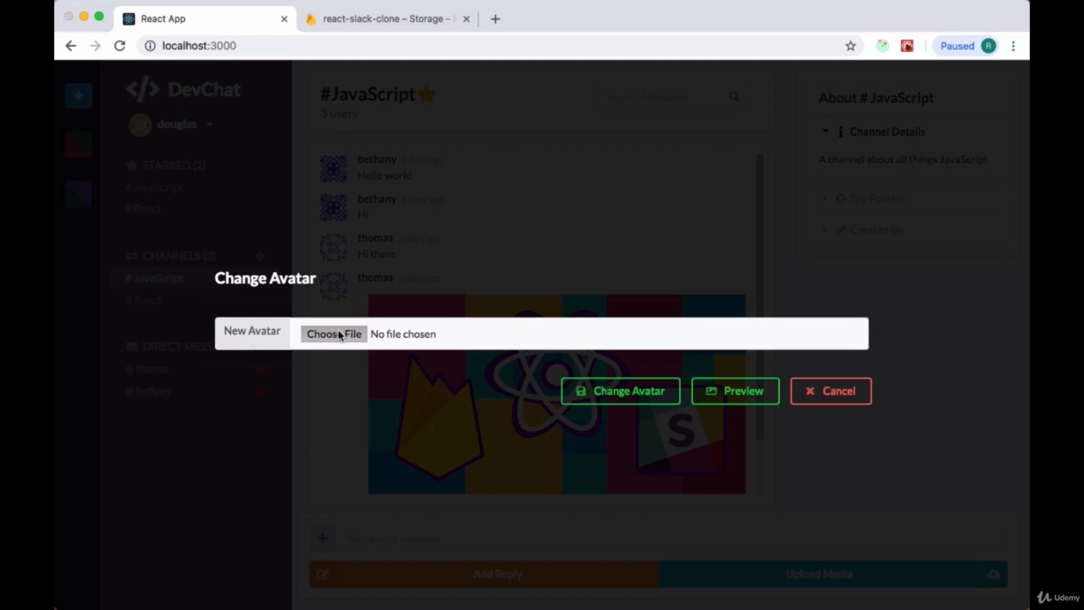
# - Pick 'vue, graphql, apollo 2.jpg' from the Desktop as the new avatar file
pyautogui.click(333, 333)
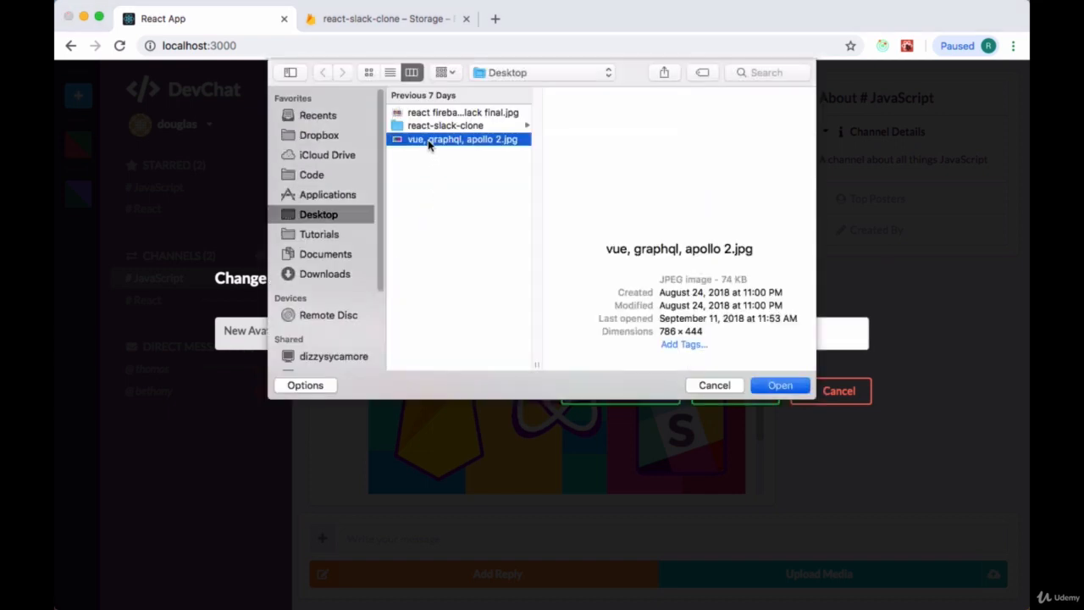
pyautogui.click(780, 385)
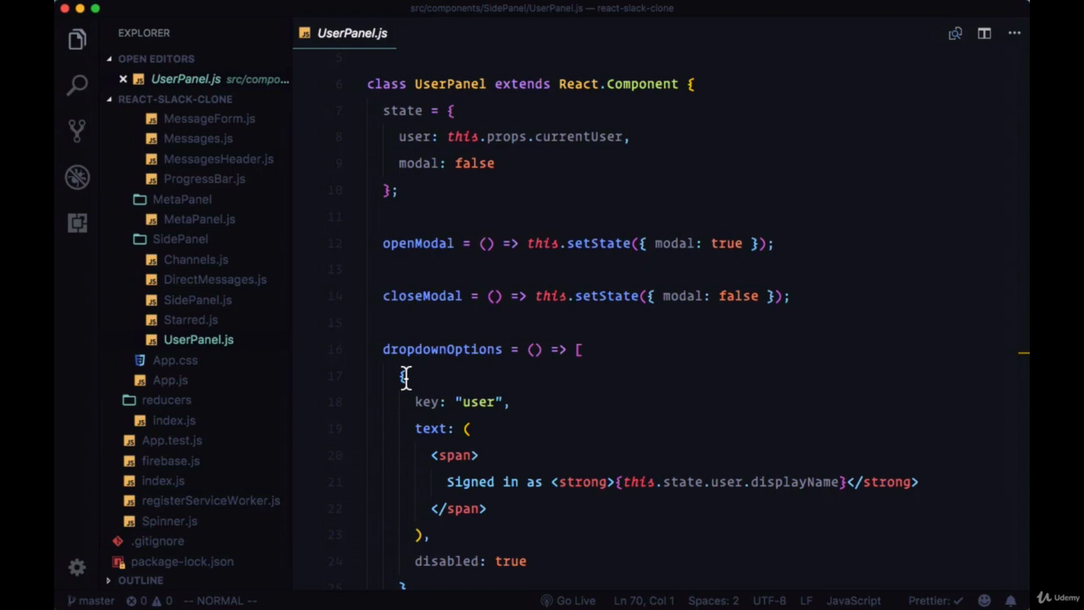
# - Scroll to the Change Avatar modal's file Input and begin adding an onChange attribute
pyautogui.scroll(-3)
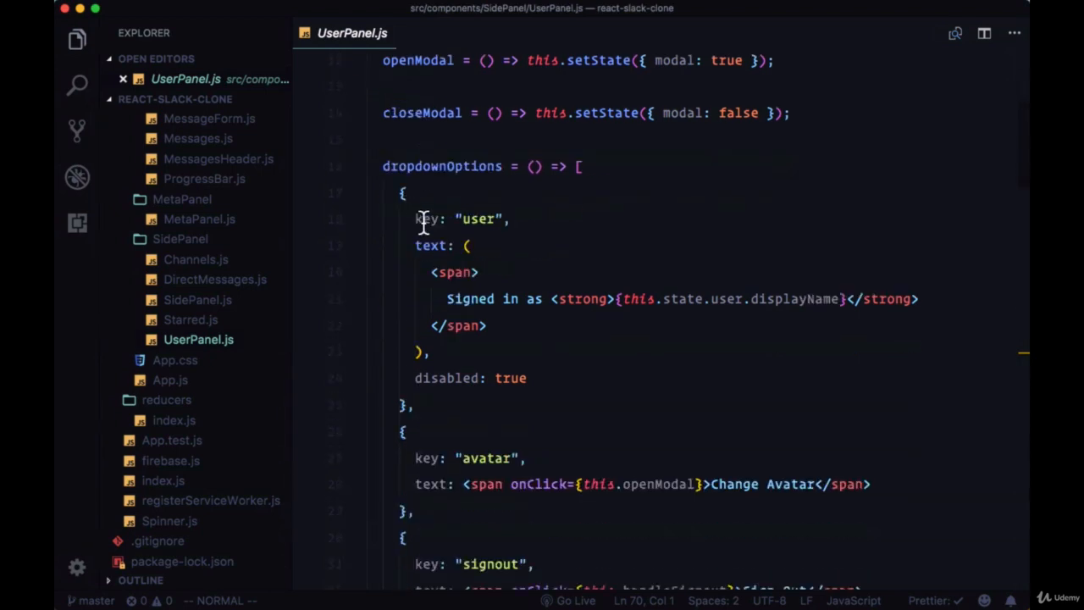
pyautogui.scroll(-3)
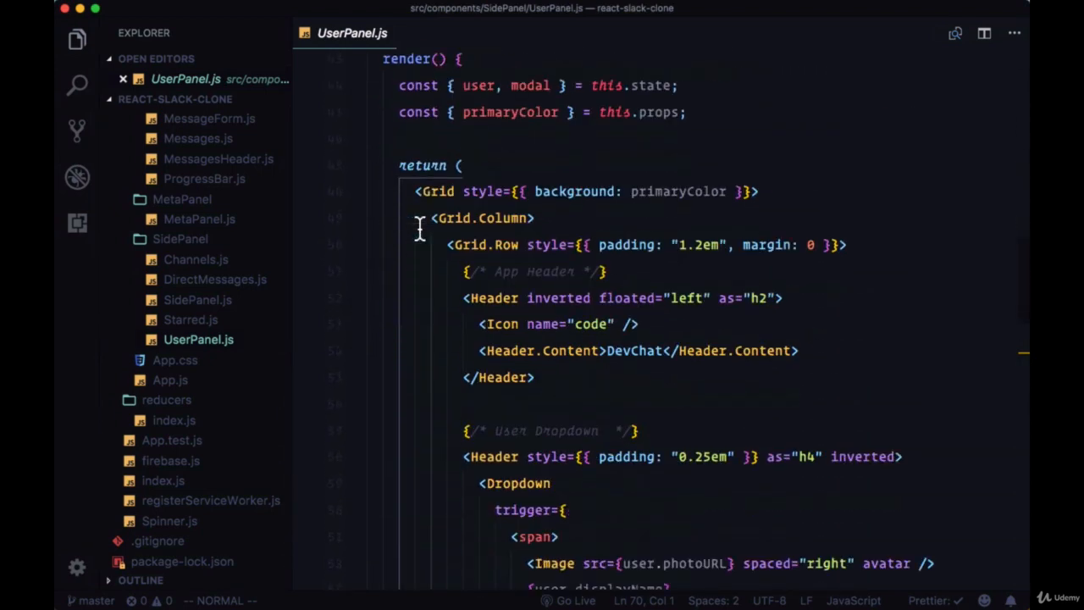
pyautogui.scroll(-3)
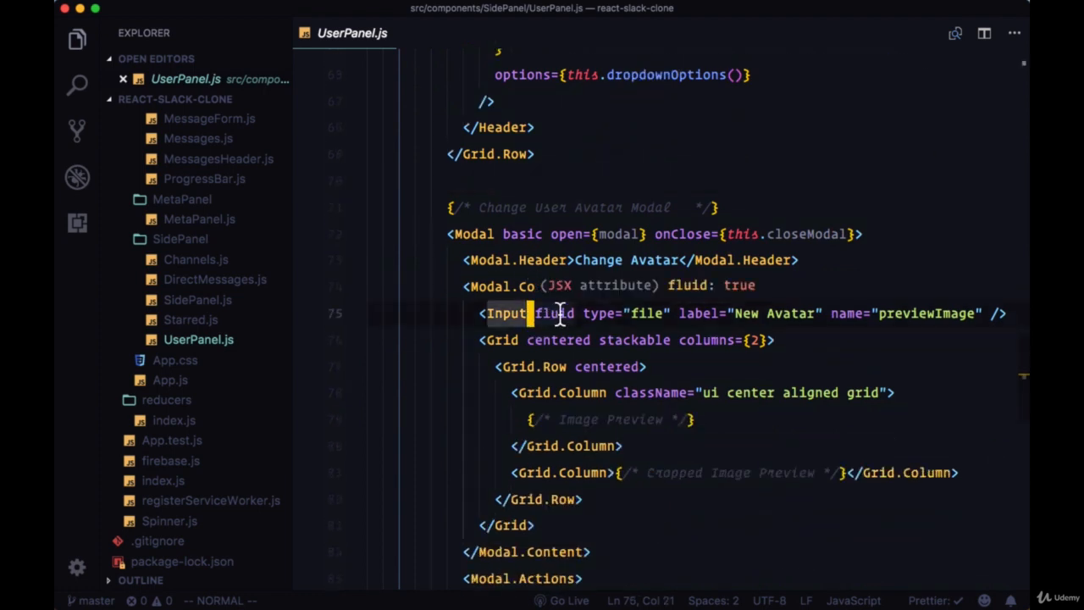
pyautogui.write('on')
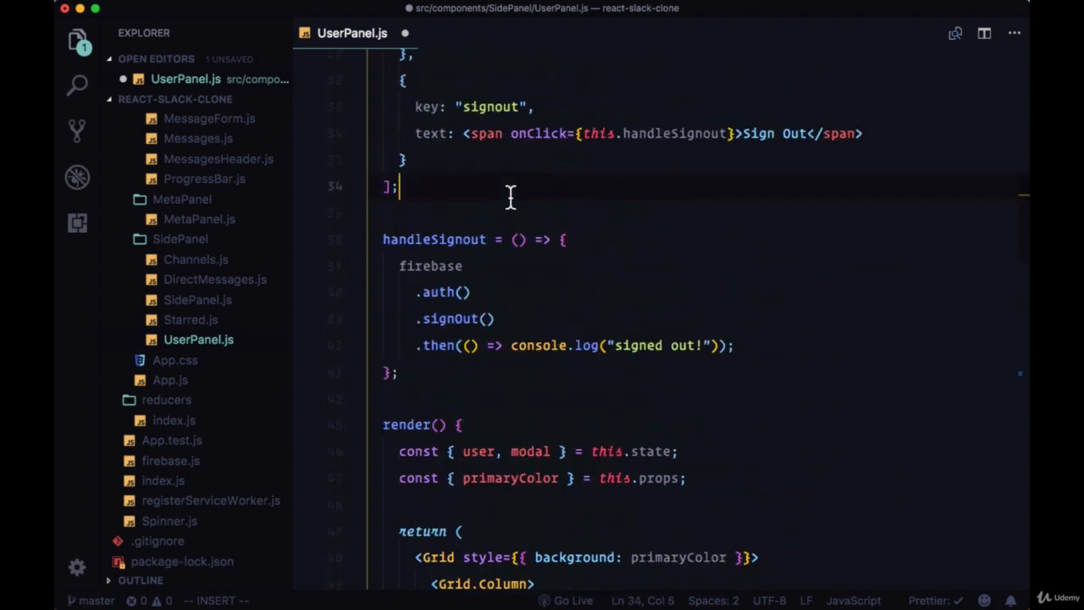
# - Declare handleChange, grab the first selected file, create a FileReader, and check the file exists
pyautogui.write('handleChange = event => {')
pyautogui.write('const file = event.target.files')
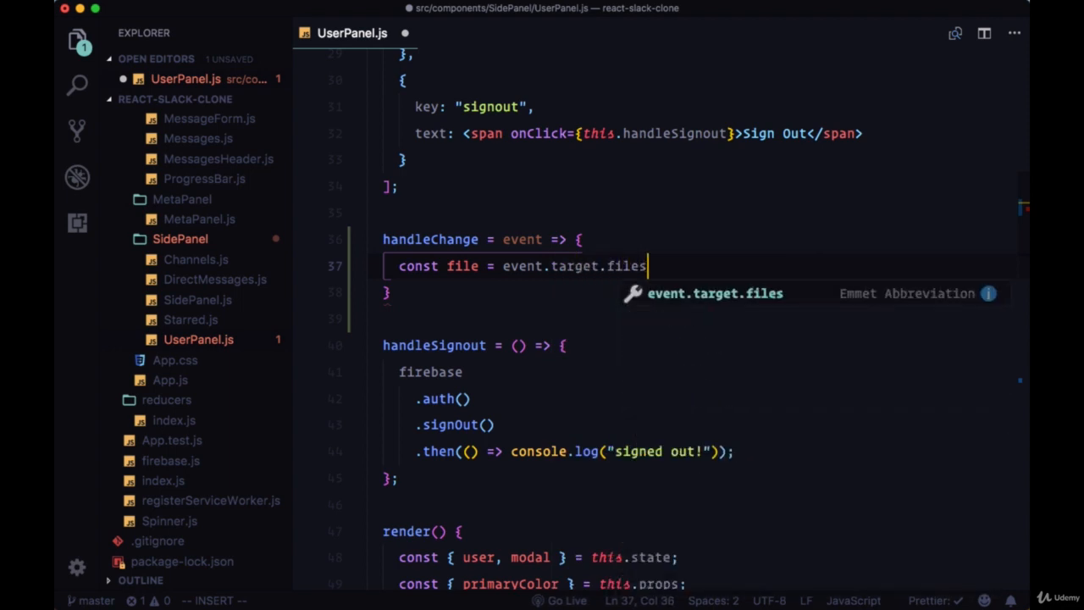
pyautogui.write('[0];')
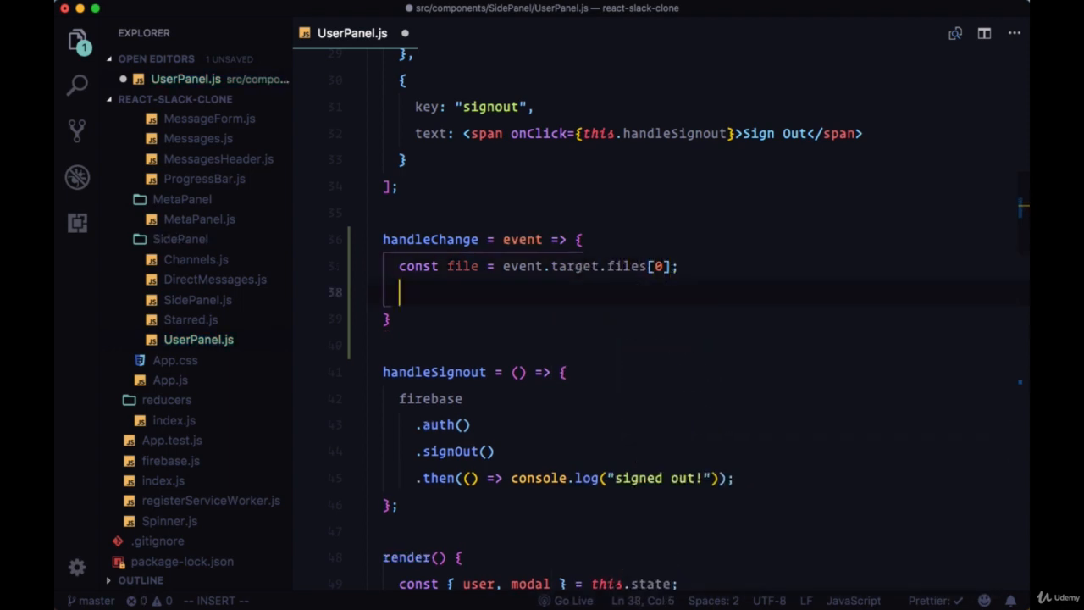
pyautogui.write('const')
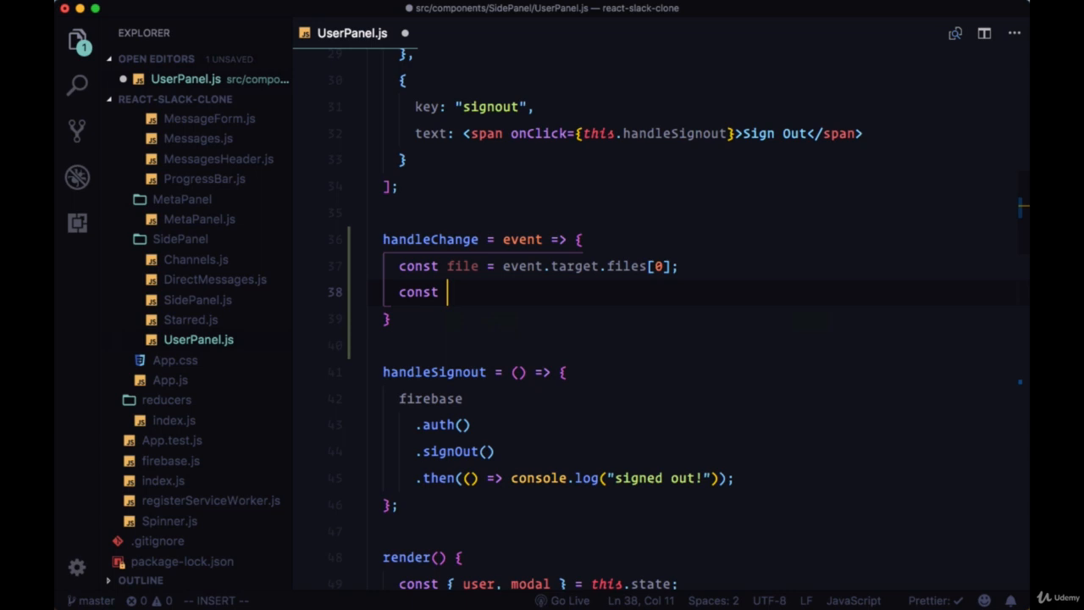
pyautogui.write('reader = new')
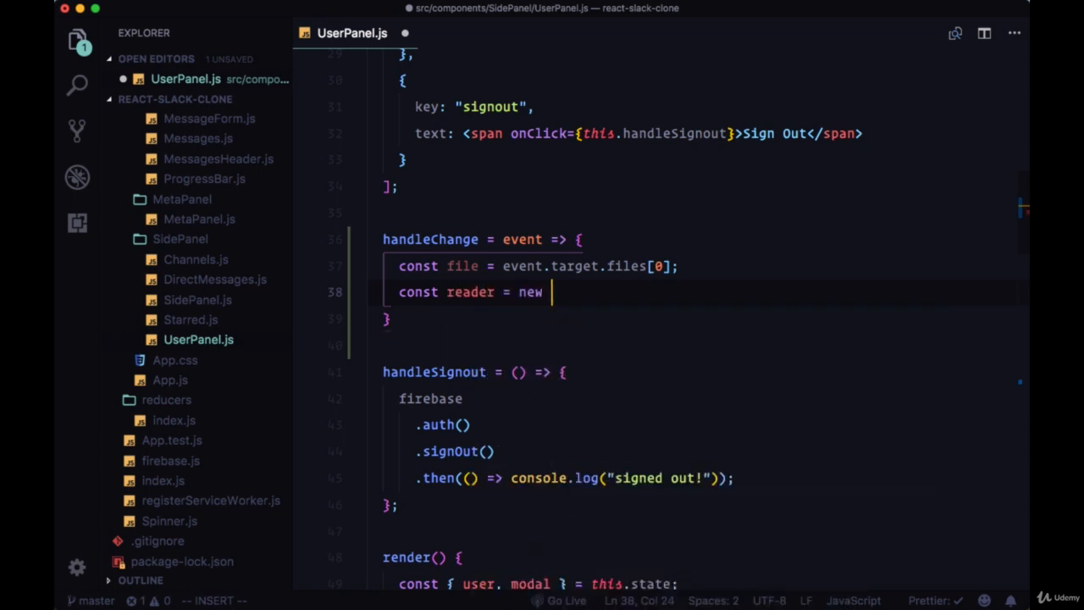
pyautogui.write('FileReader()')
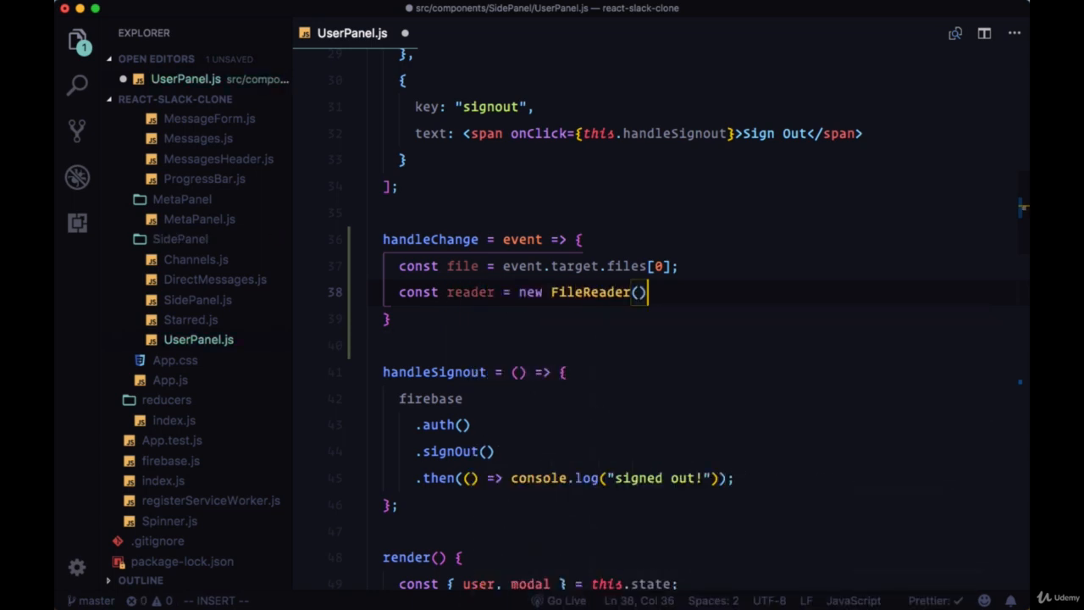
pyautogui.write('if')
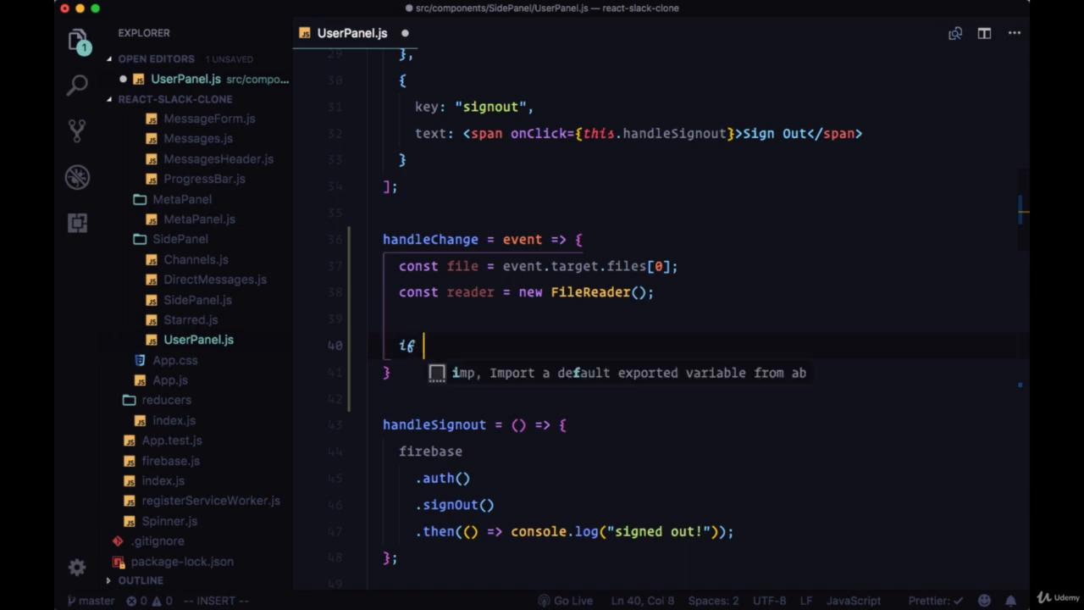
pyautogui.write('(file) {')
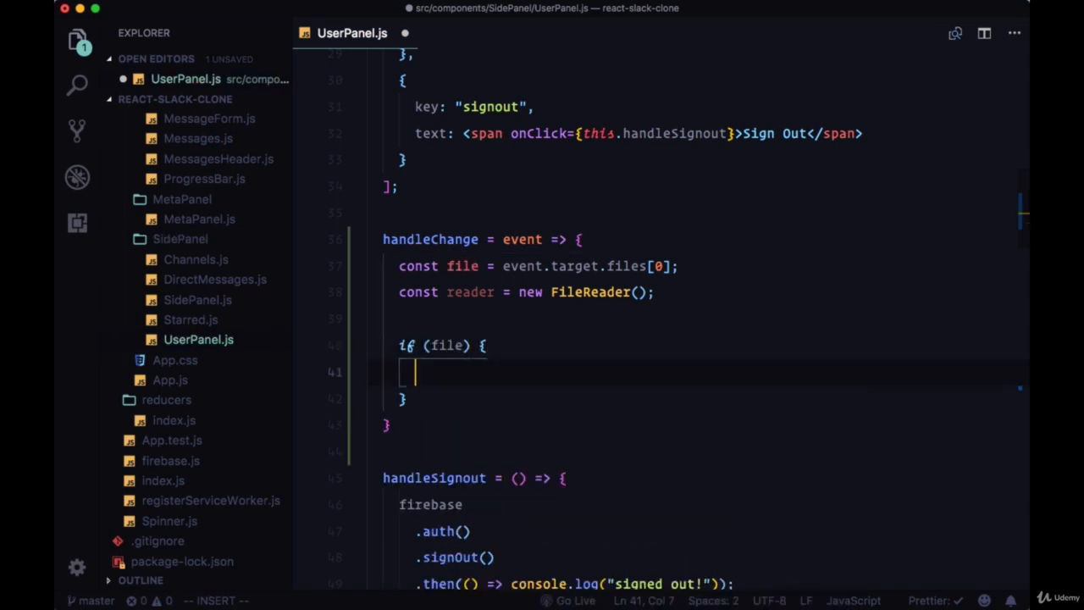
# - Read the file as a data URL and set previewImage to reader.result on load
pyautogui.write('reader.readAsDataURL')
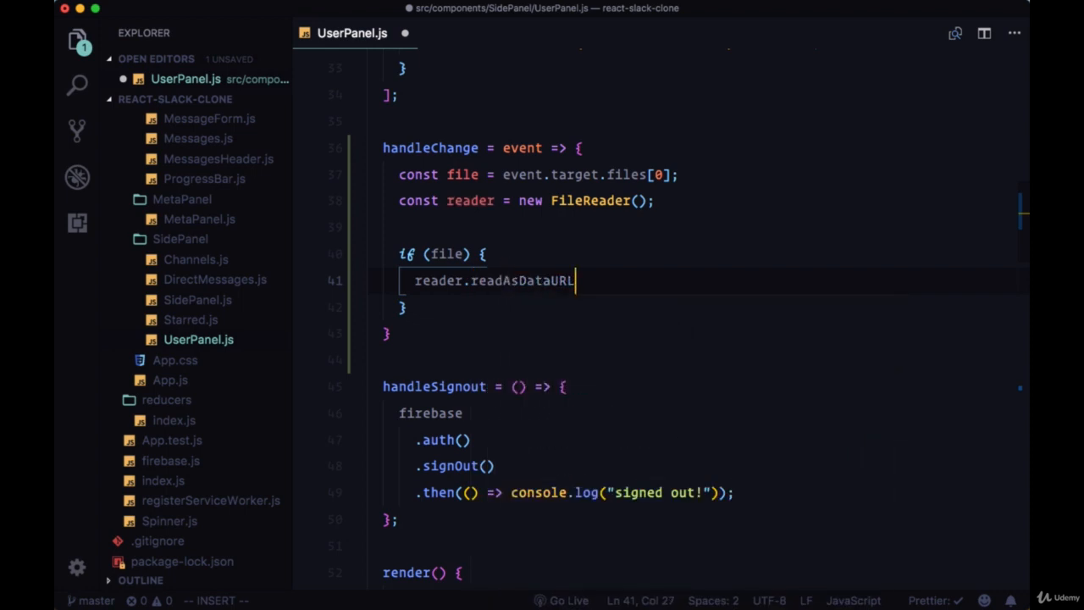
pyautogui.write('(file);')
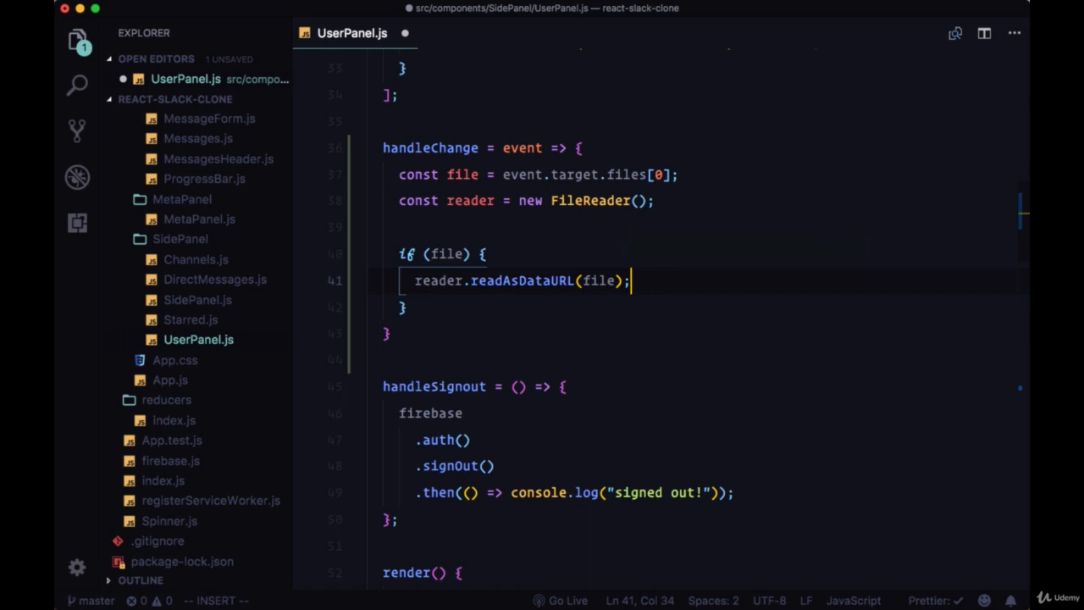
pyautogui.write('reader.')
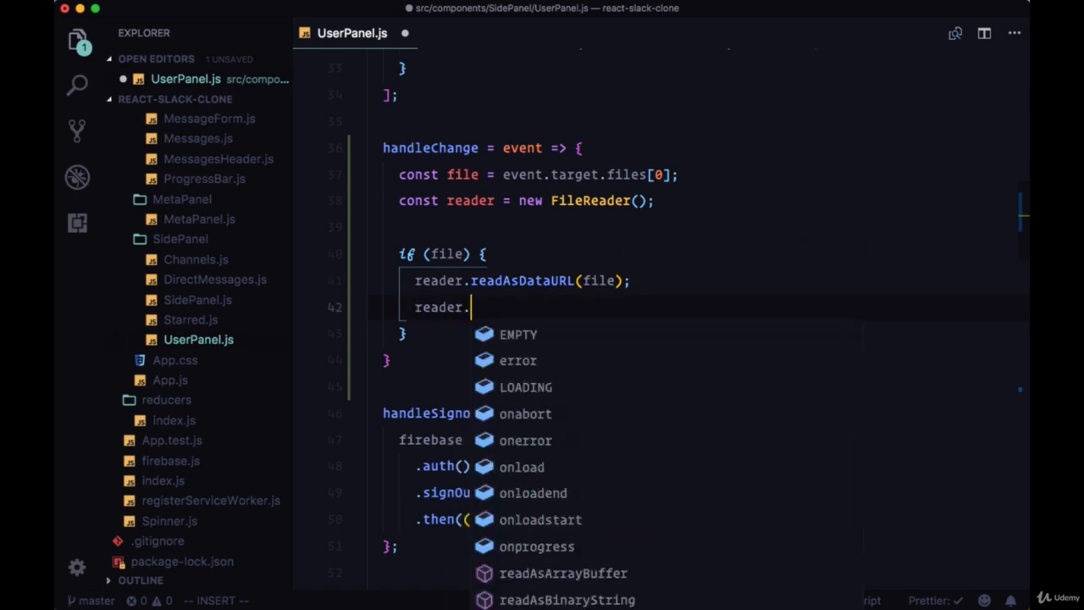
pyautogui.write("addEventListener('load', () => {")
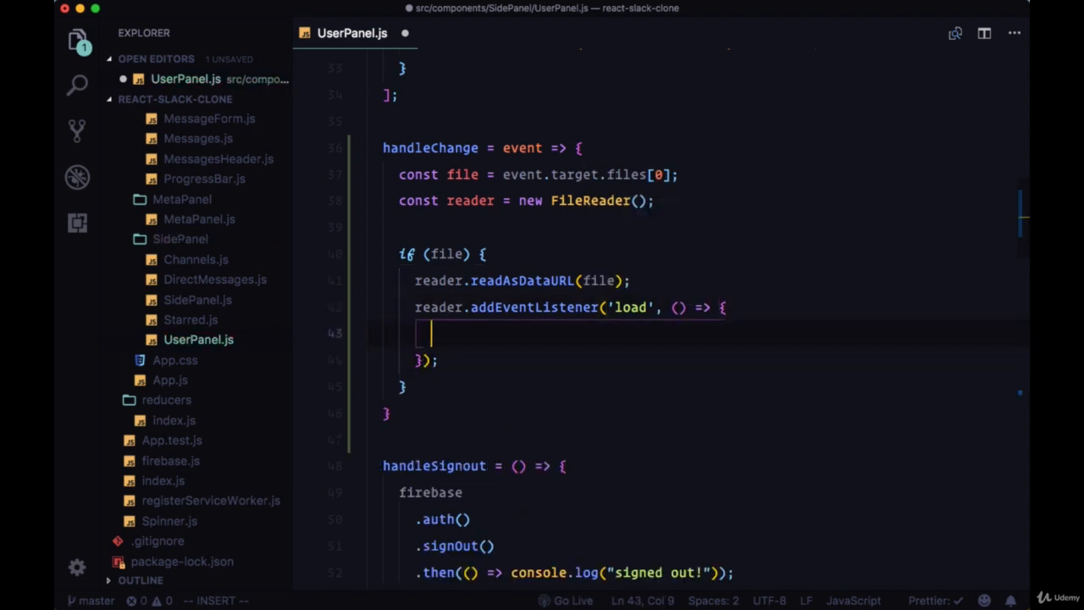
pyautogui.write('this.setState({})')
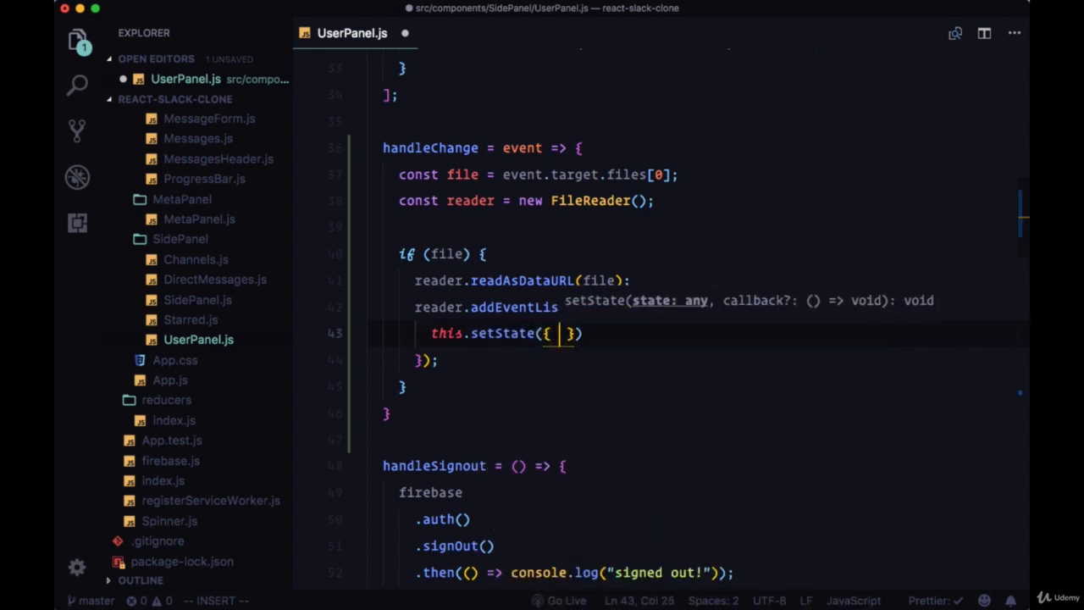
pyautogui.write('previewImage:')
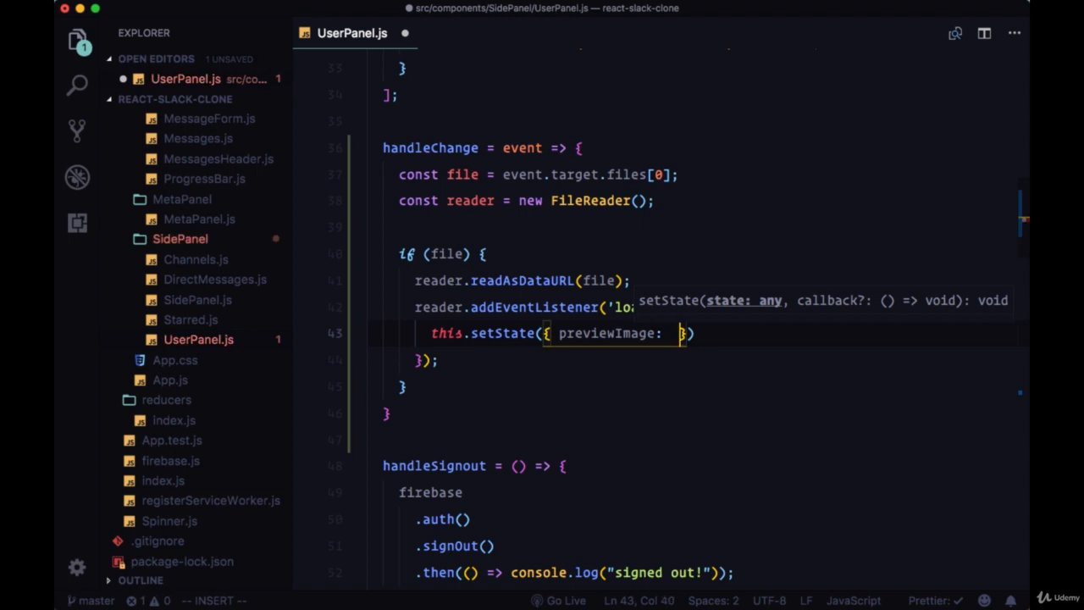
pyautogui.write('reader.result')
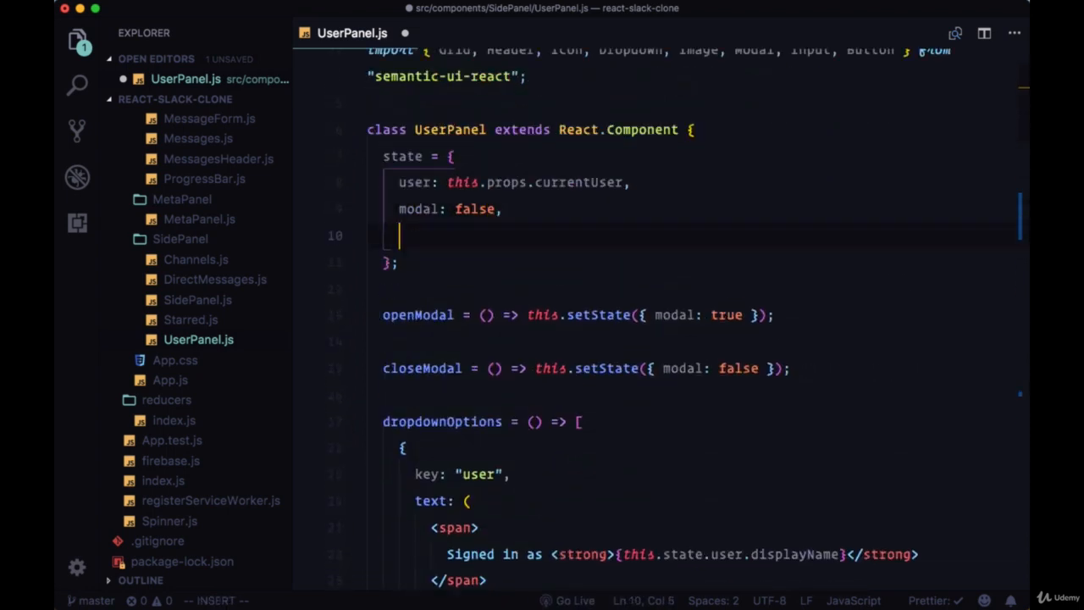
# - Add previewImage: '' to state and import AvatarEditor from 'react-avatar-editor'
pyautogui.write("previewImage: ''")
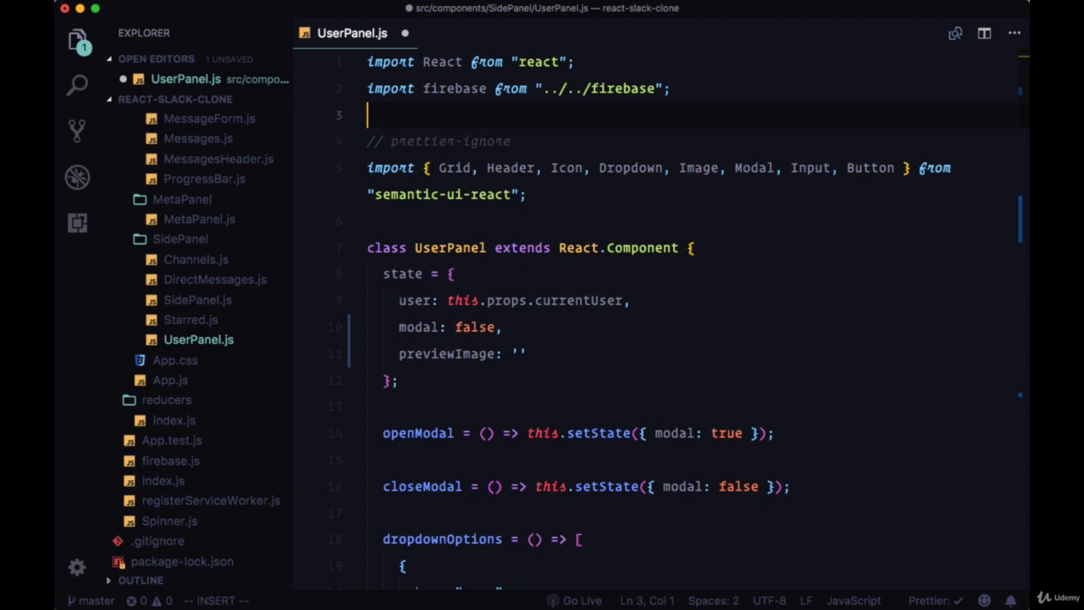
pyautogui.write('import AvatarEditor from')
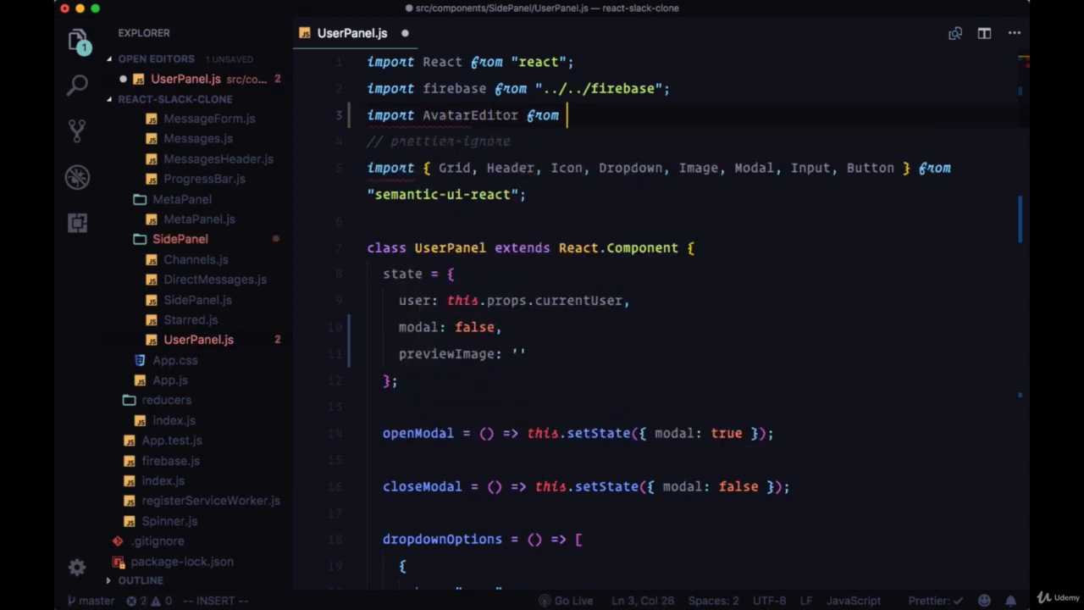
pyautogui.write("'react-avatar-editor'")
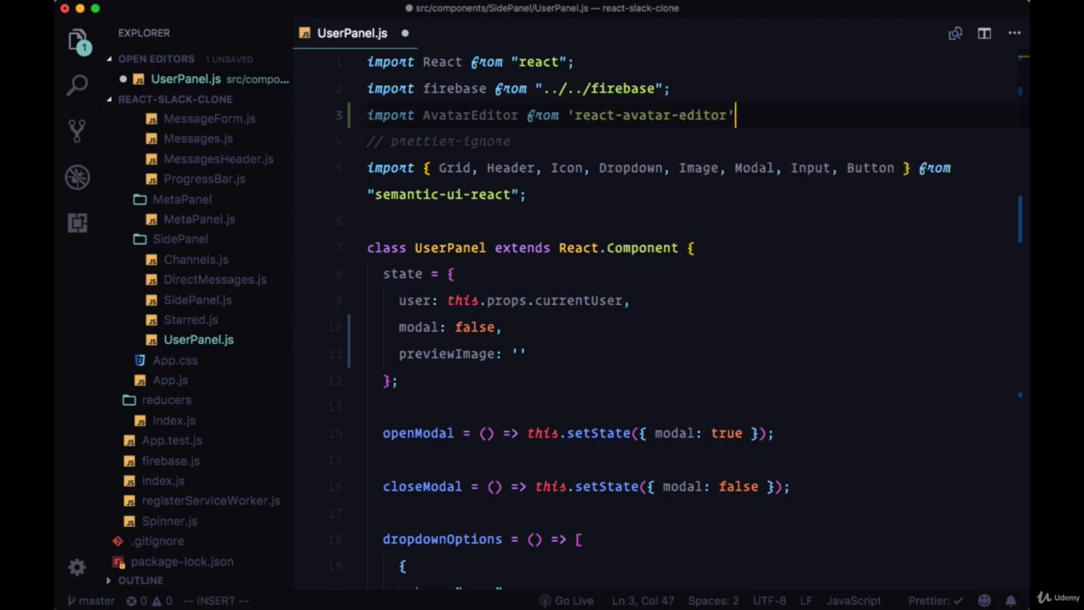
# - Scroll to the modal's preview column and select the Image Preview placeholder comment
pyautogui.scroll(-3)
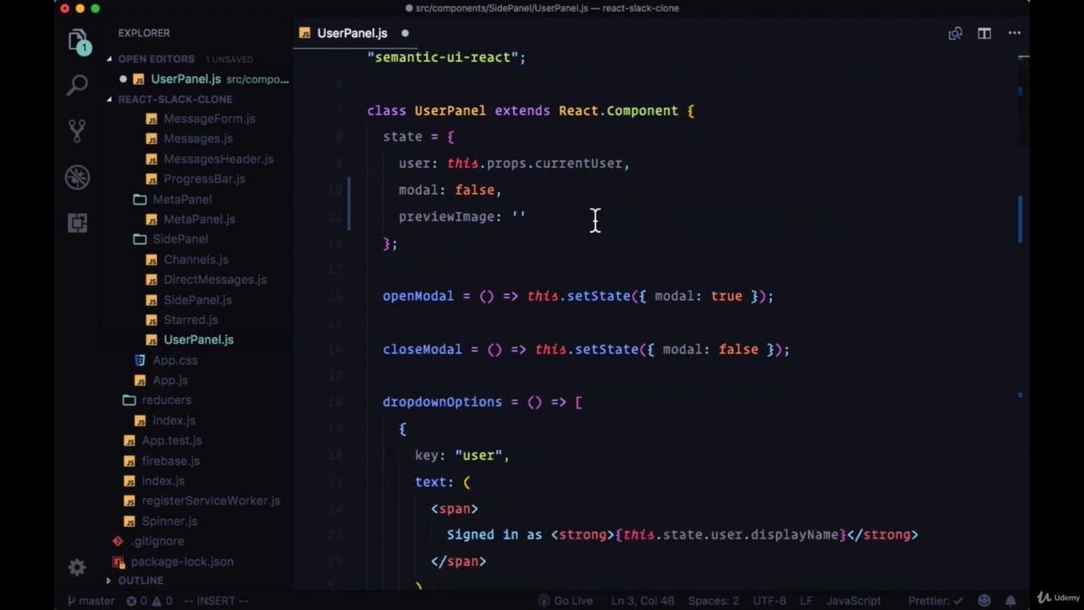
pyautogui.scroll(-3)
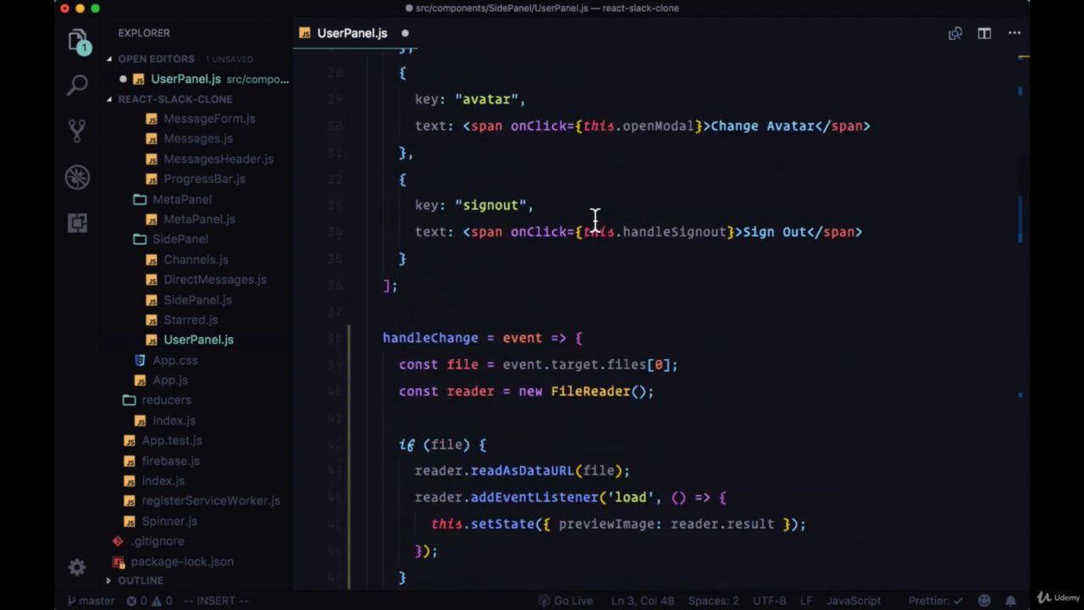
pyautogui.scroll(-3)
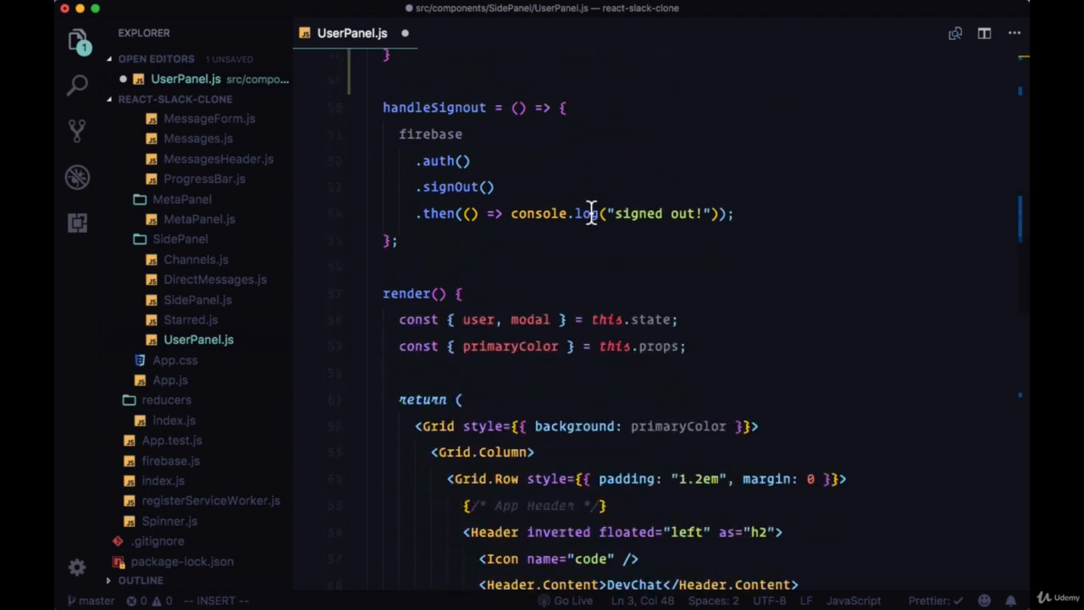
pyautogui.write('previewImage')
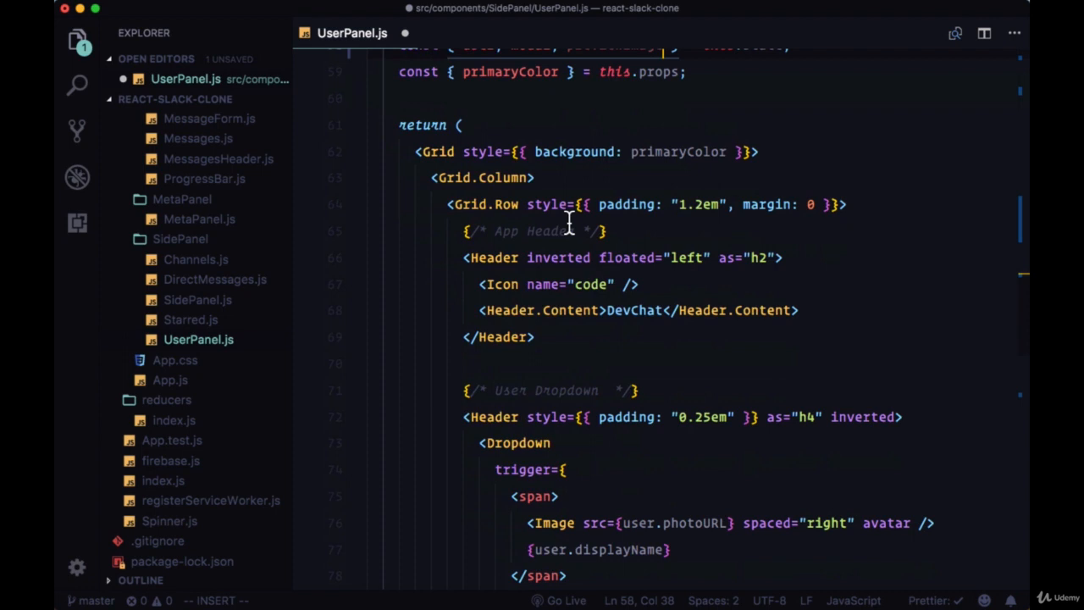
pyautogui.scroll(-3)
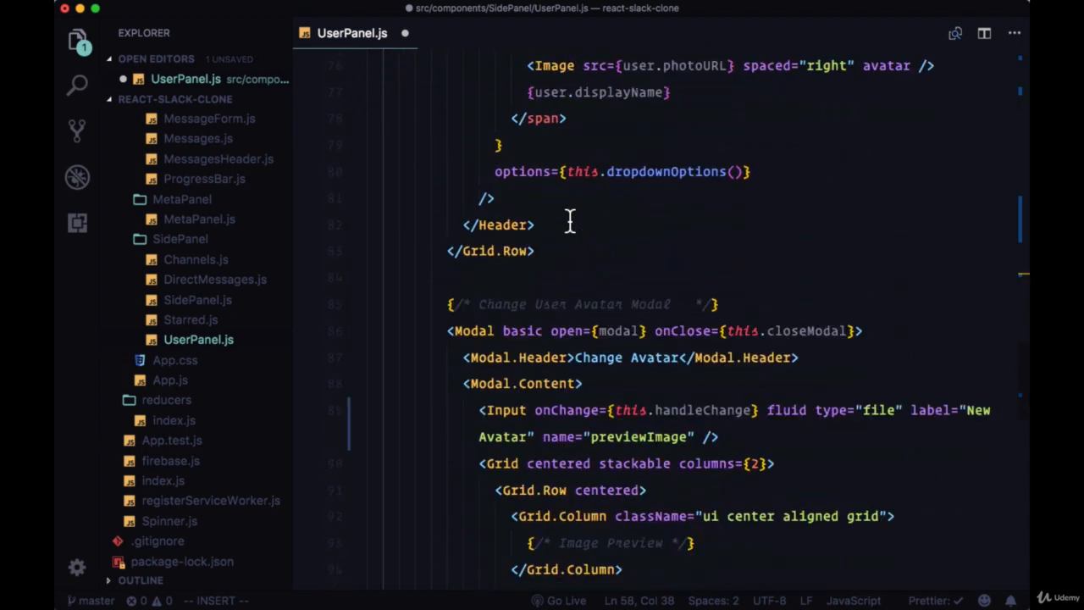
pyautogui.scroll(-3)
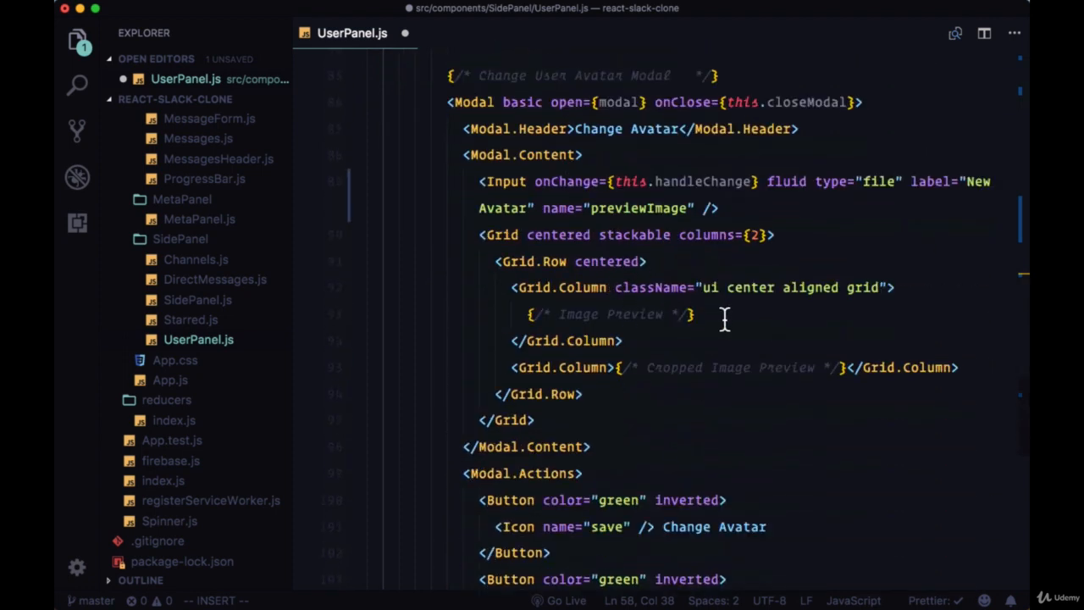
pyautogui.moveTo(530, 314); pyautogui.dragTo(692, 314)
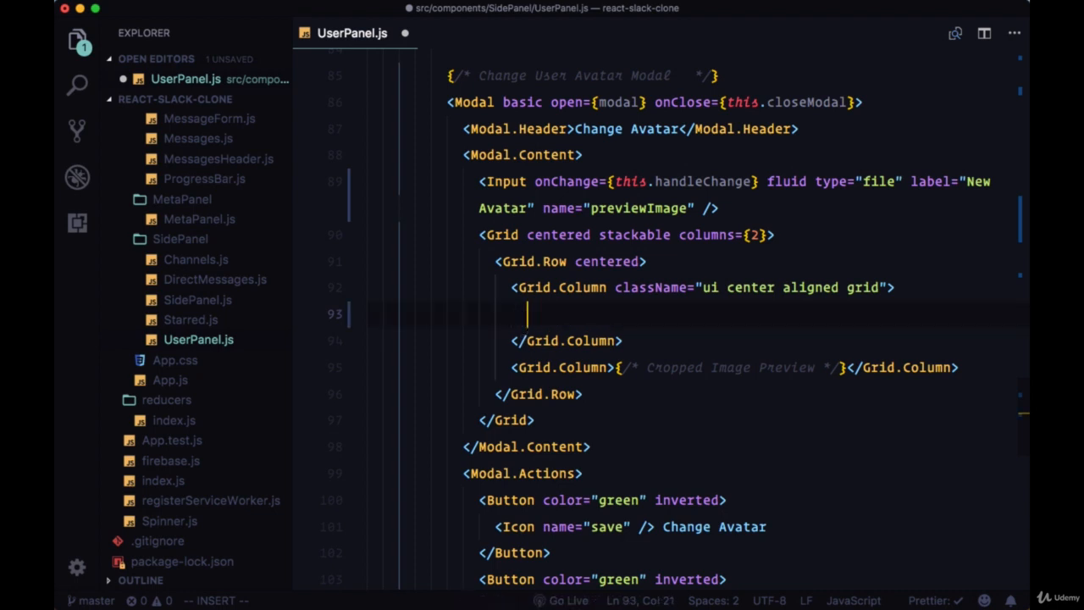
# - Replace the comment with {previewImage && (<AvatarEditor />)}
pyautogui.write('{previewImage }')
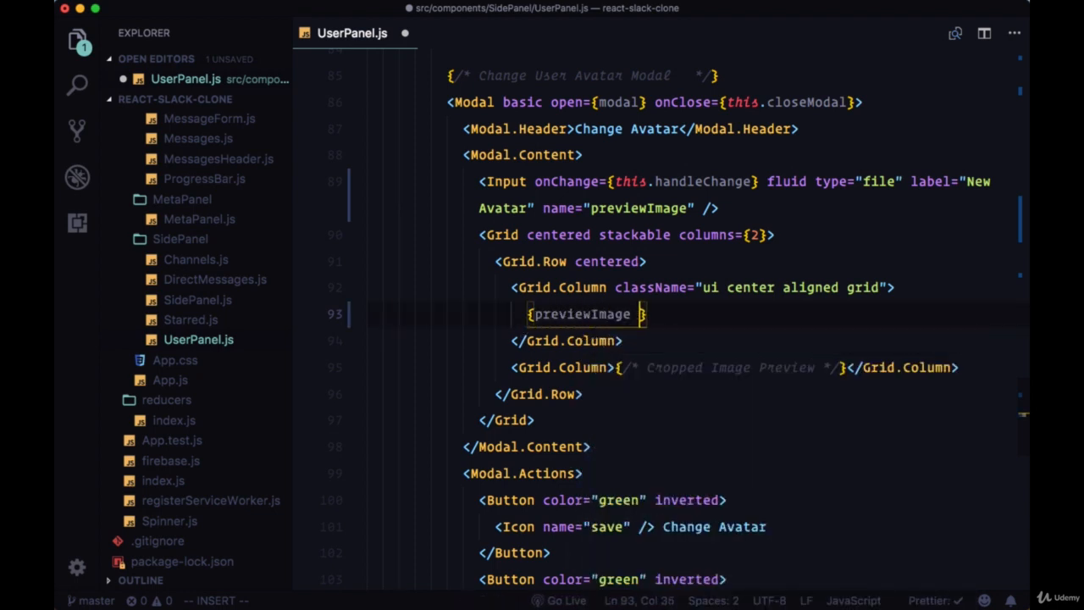
pyautogui.write('&& (')
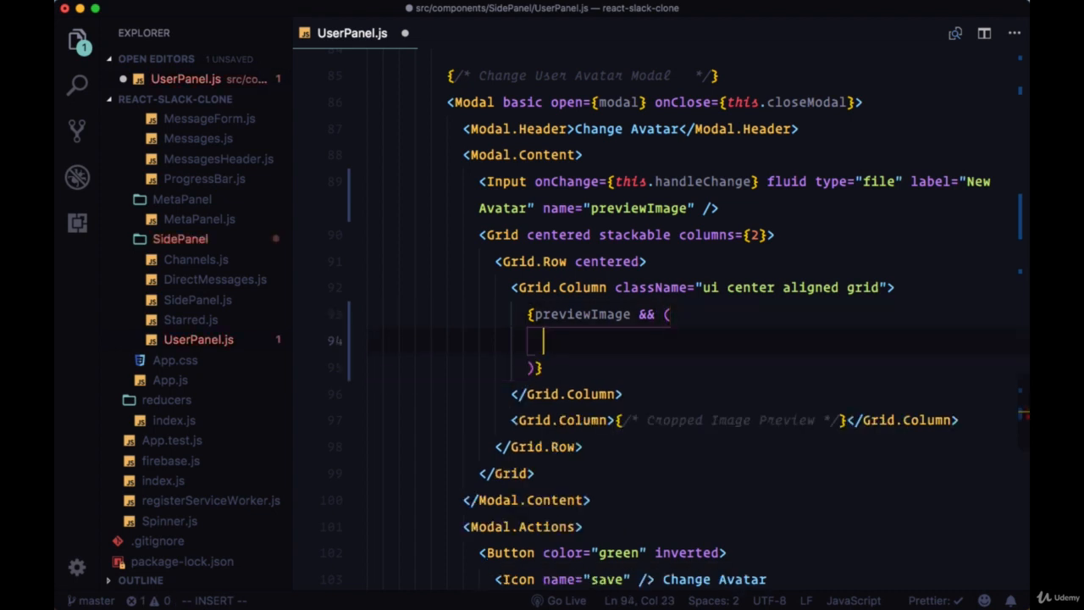
pyautogui.write('<A')
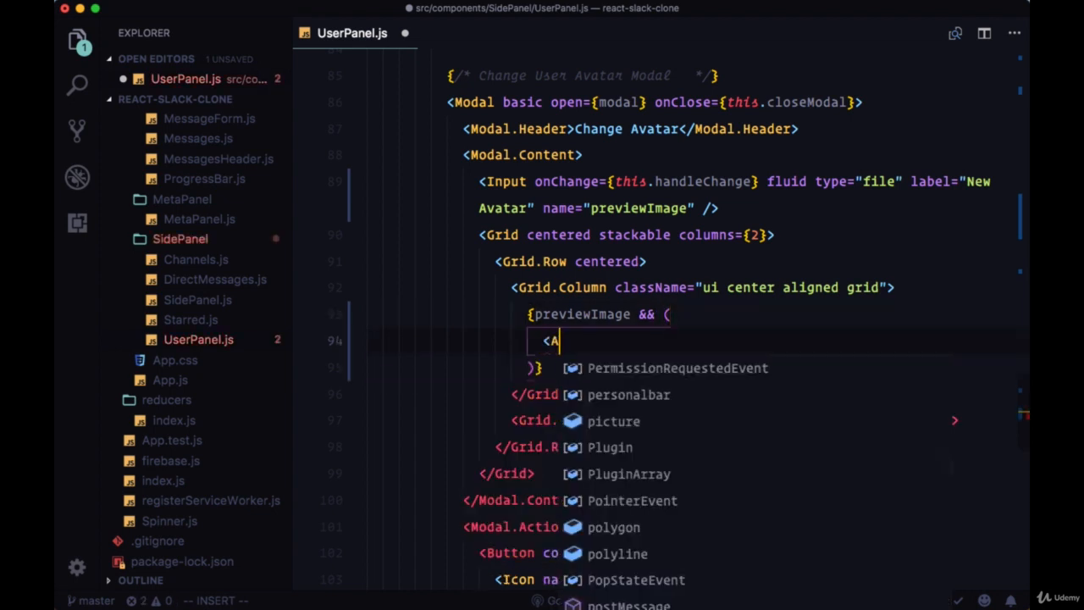
pyautogui.write('vatarEditor />')
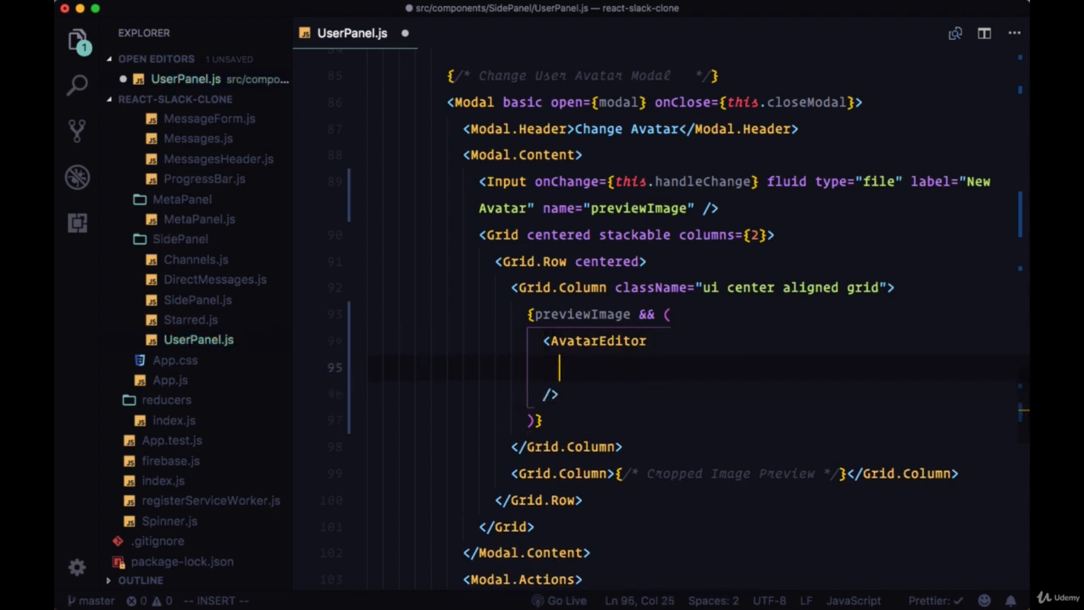
# - Give AvatarEditor image={previewImage}, width and height 120, border 50, scale 1.2
pyautogui.write('image={previewImage')
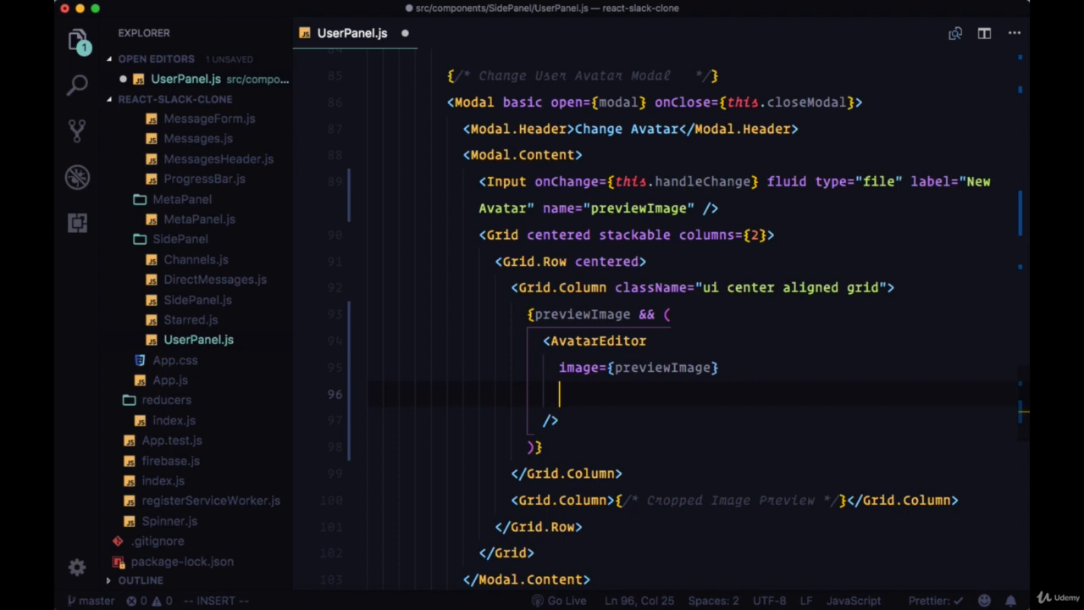
pyautogui.write('width={12}')
pyautogui.write('heigh')
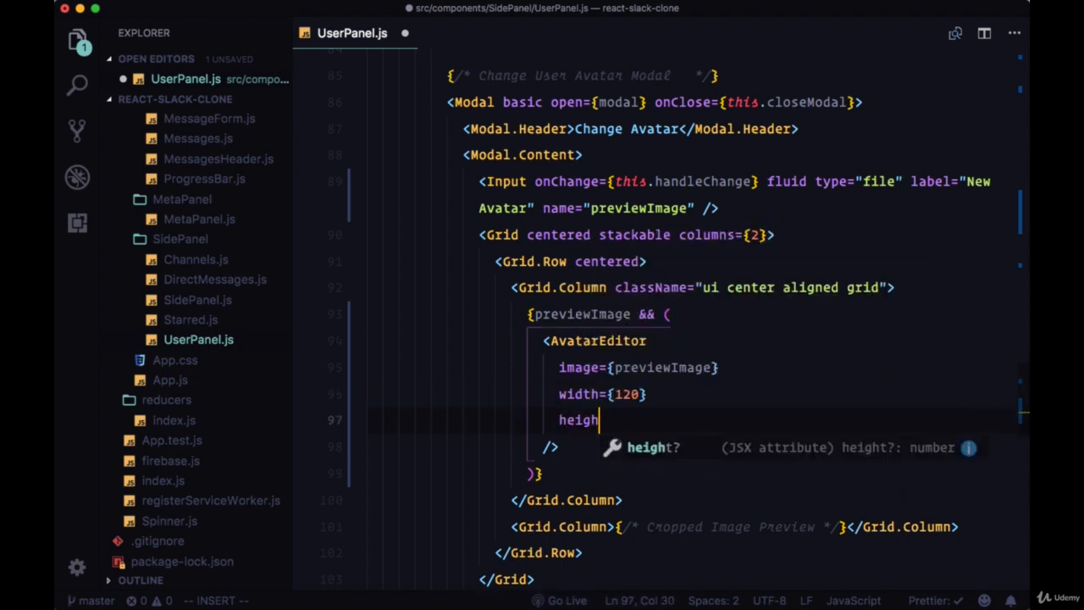
pyautogui.write('t={120}')
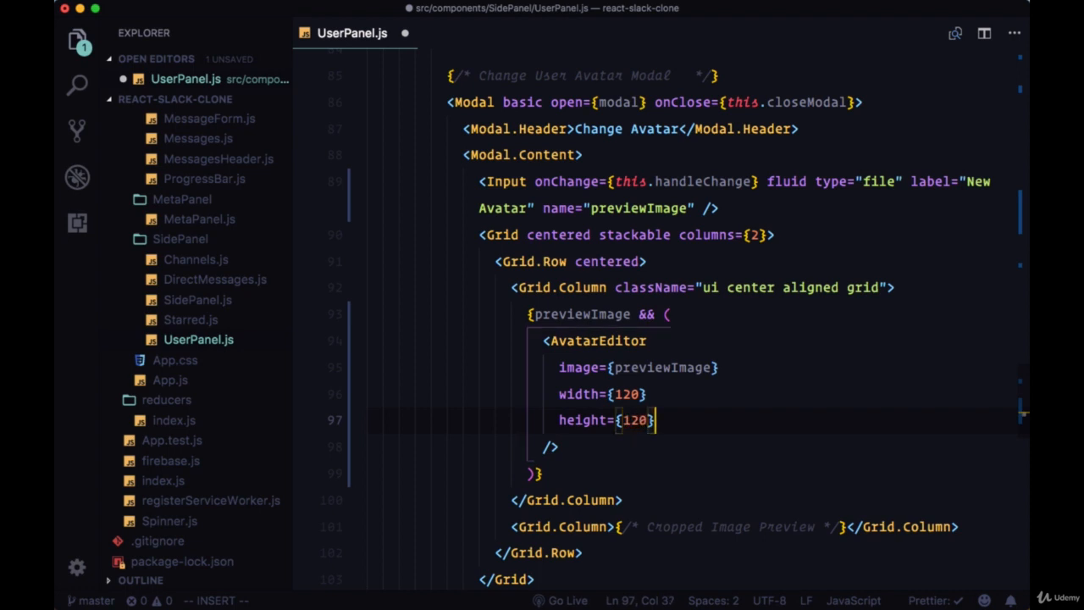
pyautogui.write('border=')
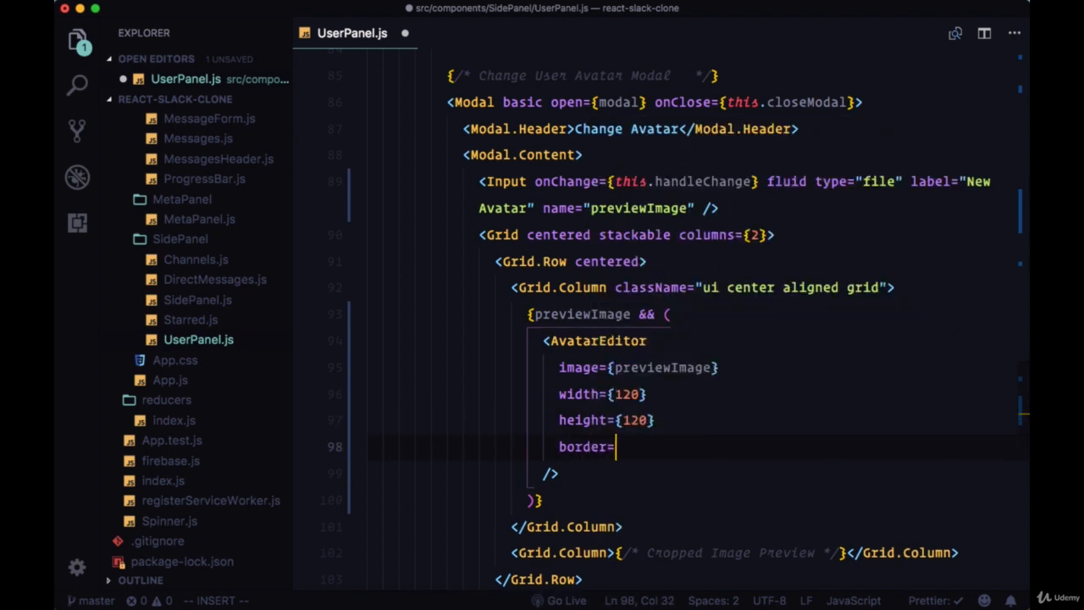
pyautogui.write('{50}')
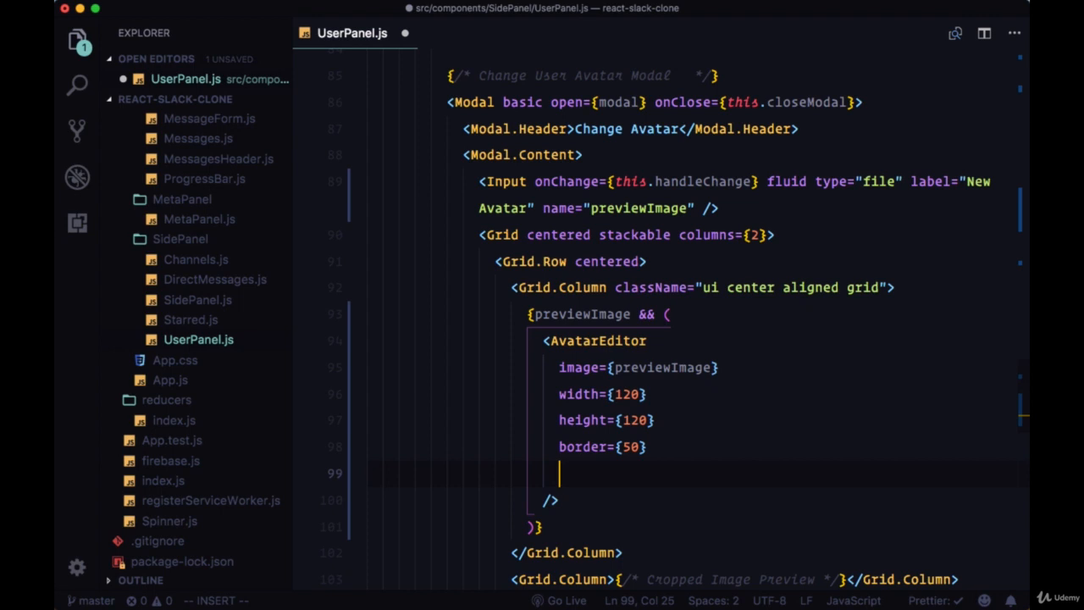
pyautogui.write('scale={1.3')
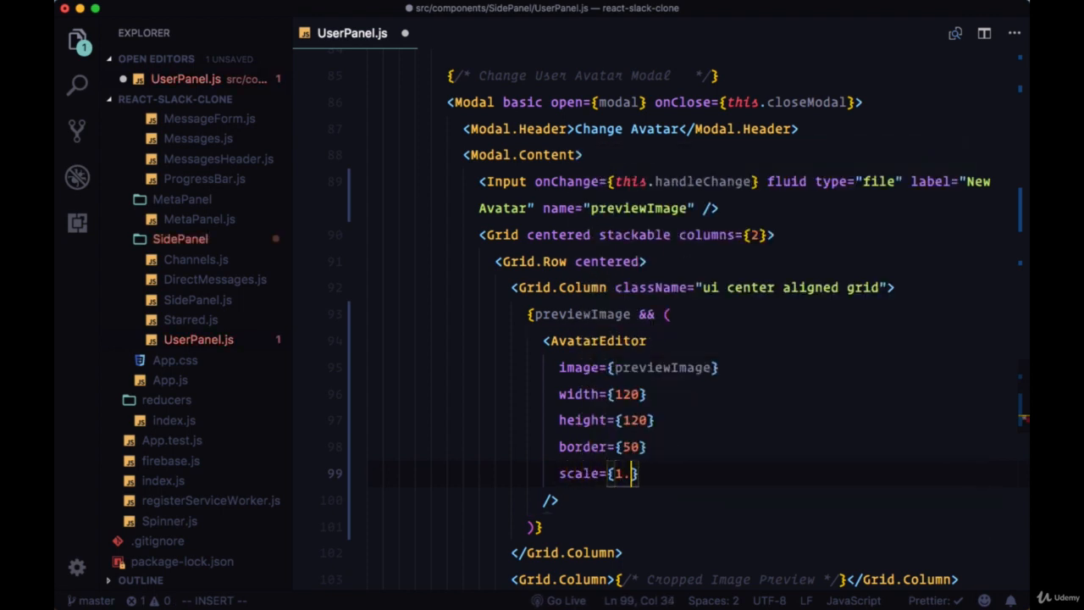
pyautogui.write('2')
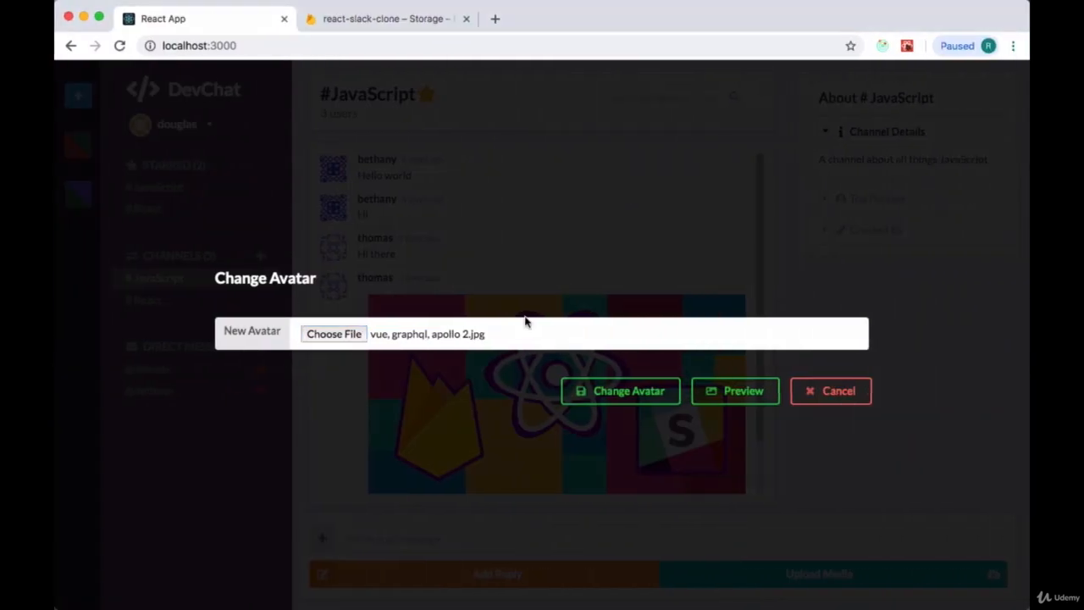
# - Reopen Change Avatar from the user dropdown and load 'vue, graphql, apollo 2.jpg' into the preview
pyautogui.click(620, 390)
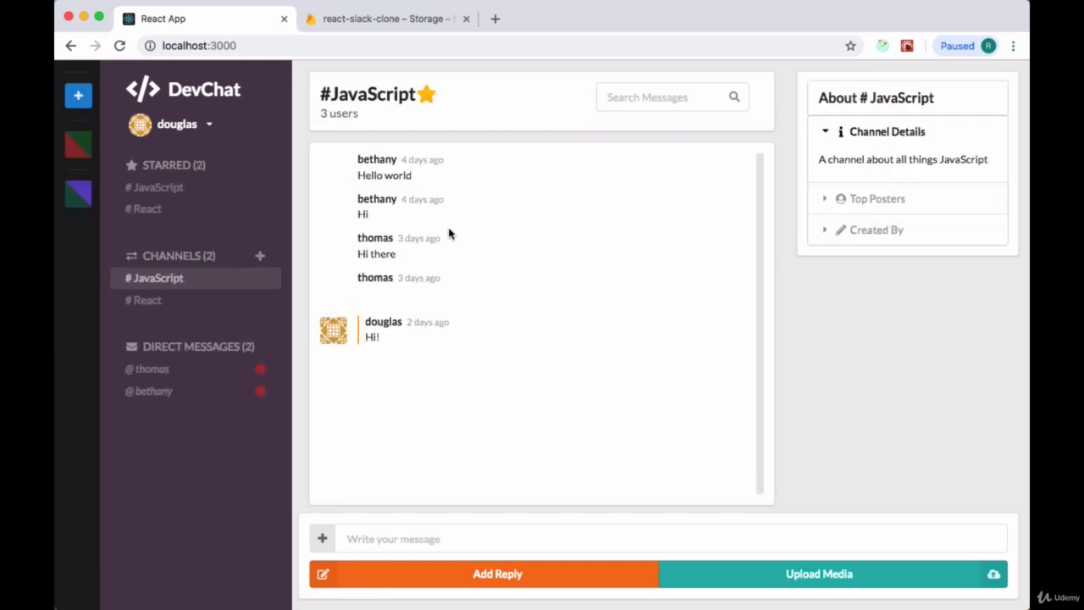
pyautogui.click(178, 124)
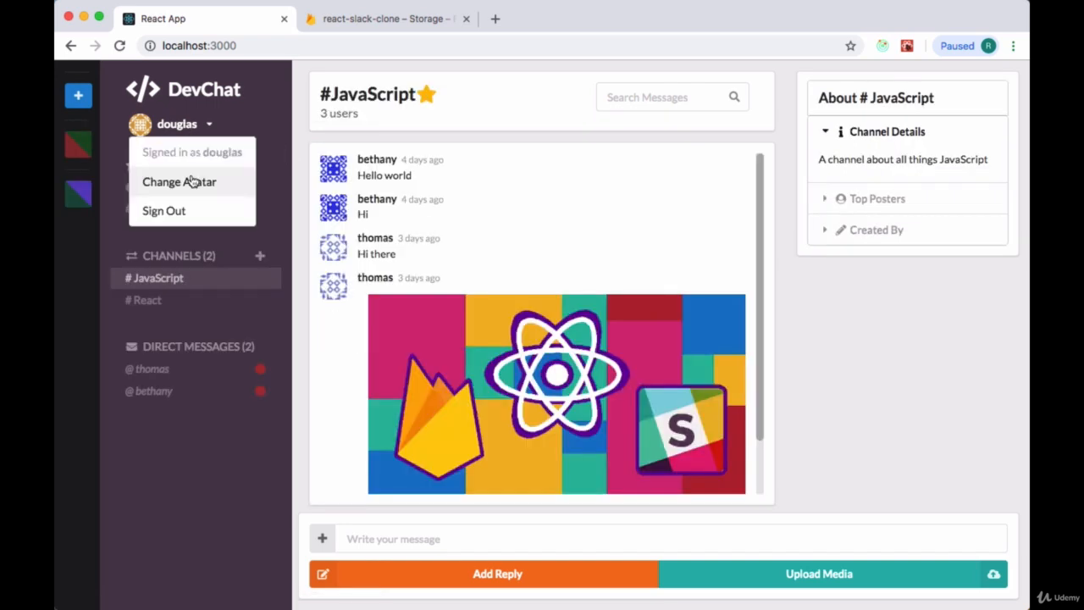
pyautogui.click(179, 182)
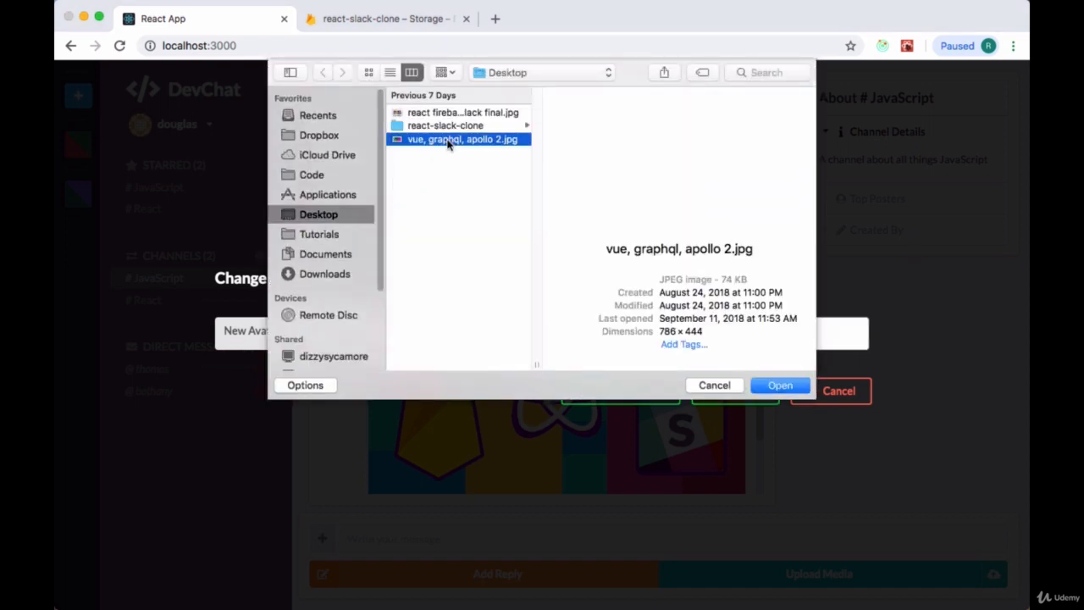
pyautogui.click(780, 385)
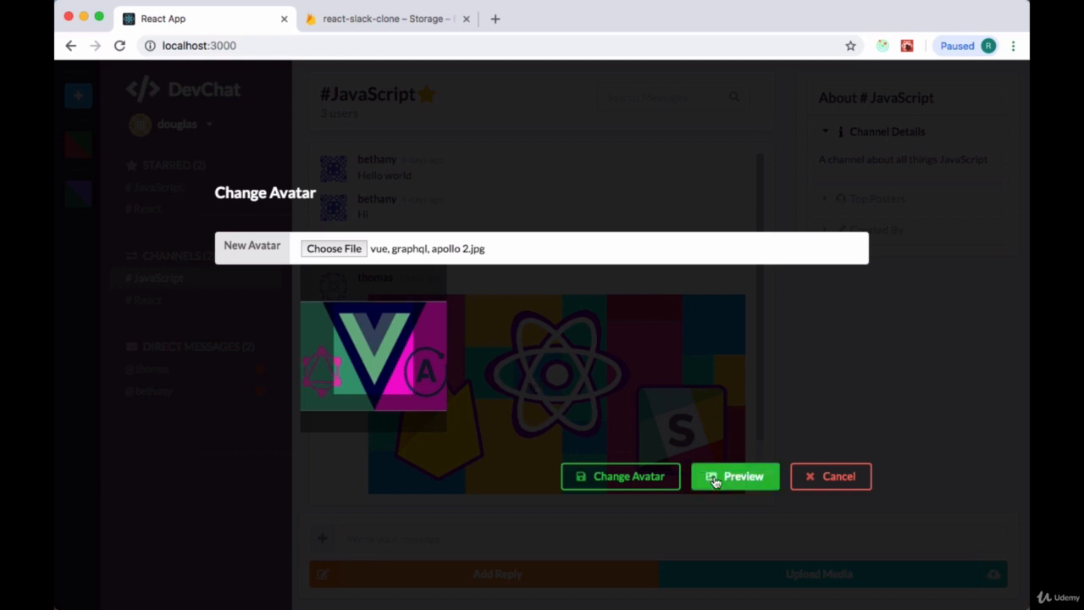
pyautogui.moveTo(601, 412)
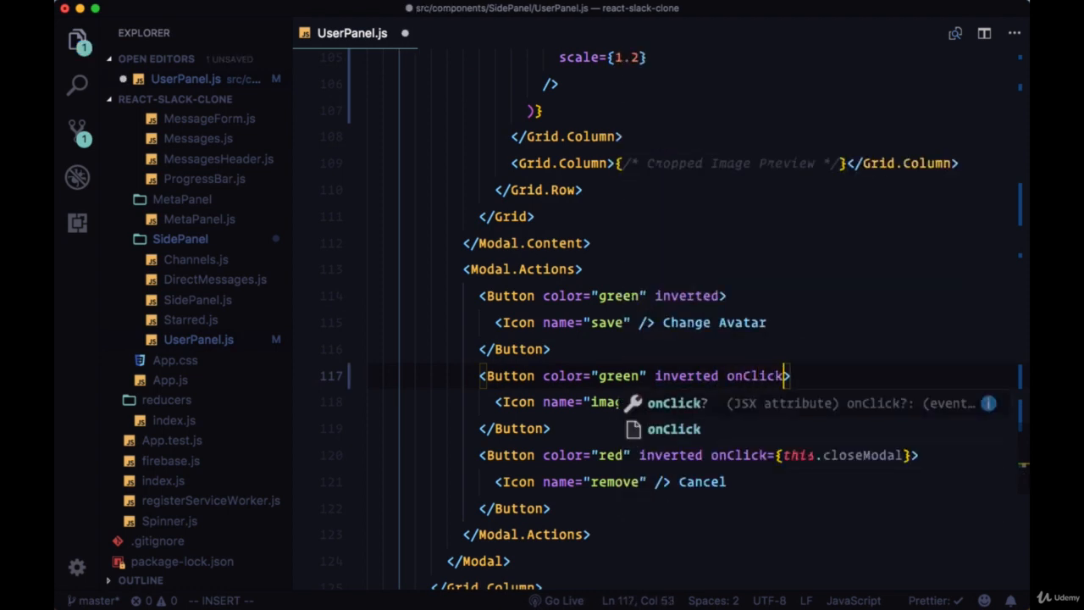
# - Add onClick={this.handle…} to the preview button and stub handleCropImage = () => { }
pyautogui.write('={this.handle')
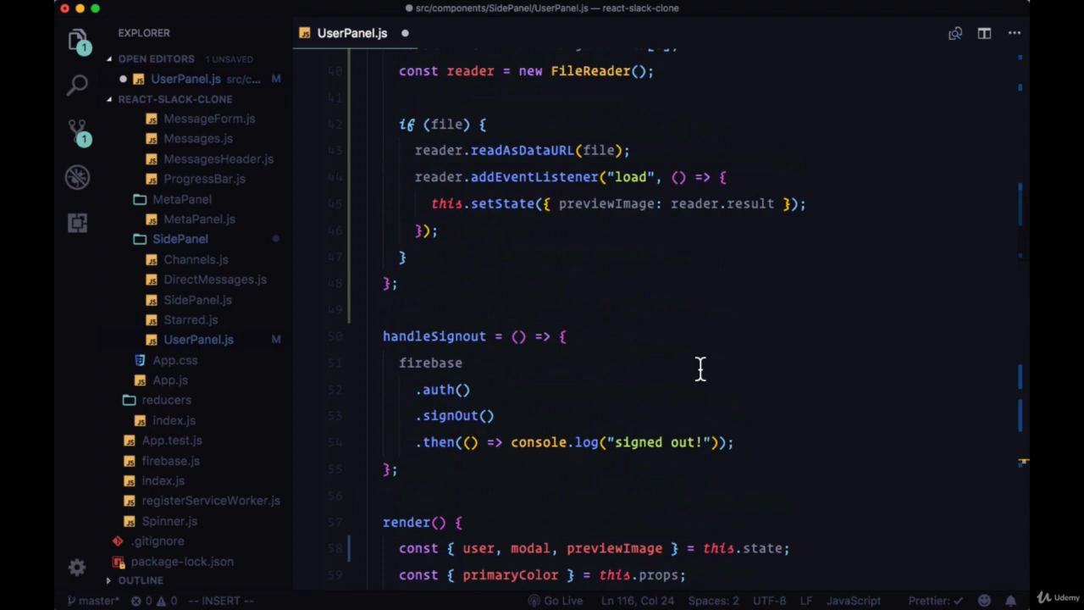
pyautogui.write('handleCropImage')
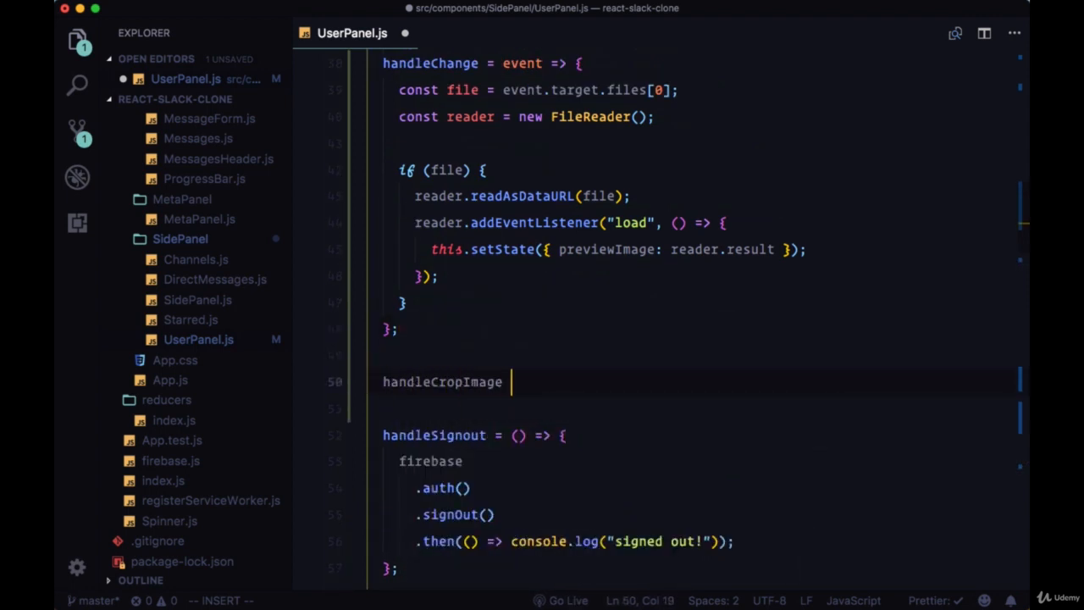
pyautogui.write('= () => {')
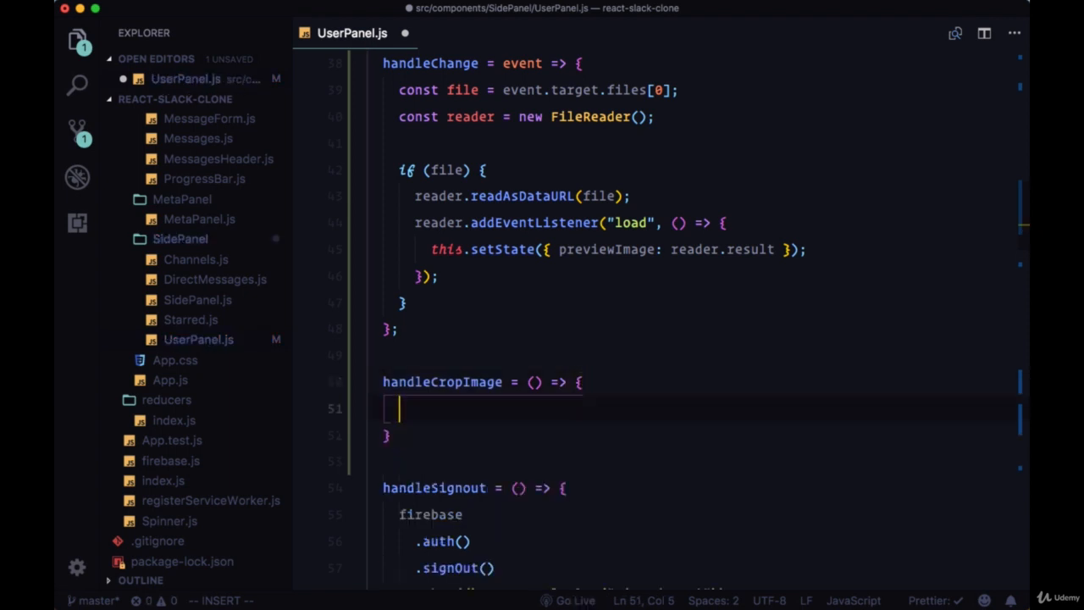
# - Add ref={node => (this.avatarEditor = node)} to the modal's AvatarEditor
pyautogui.scroll(-3)
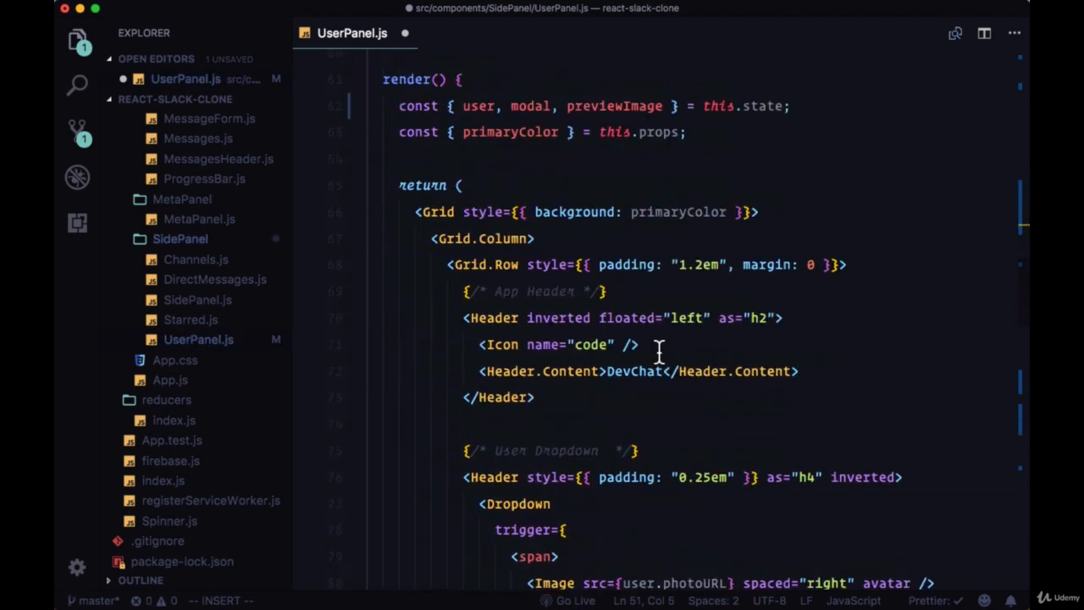
pyautogui.scroll(-3)
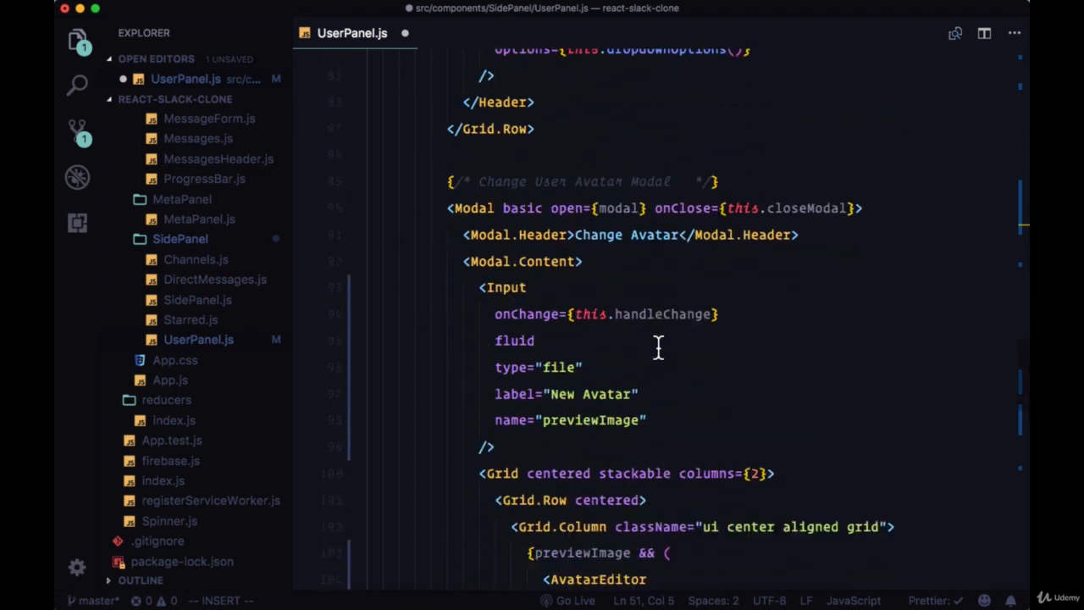
pyautogui.scroll(-3)
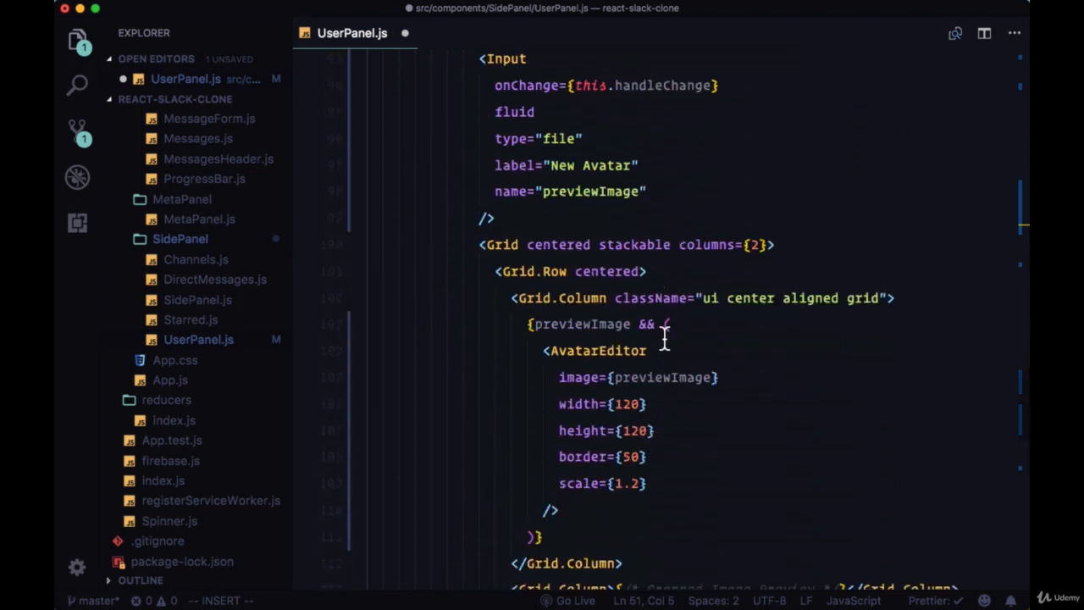
pyautogui.write('ref')
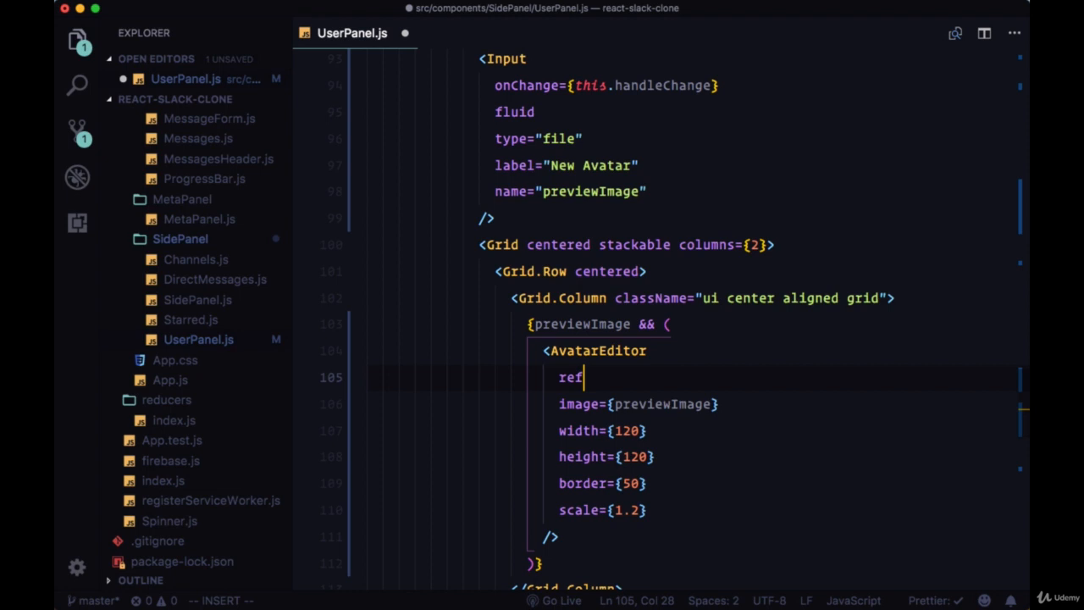
pyautogui.write('={}')
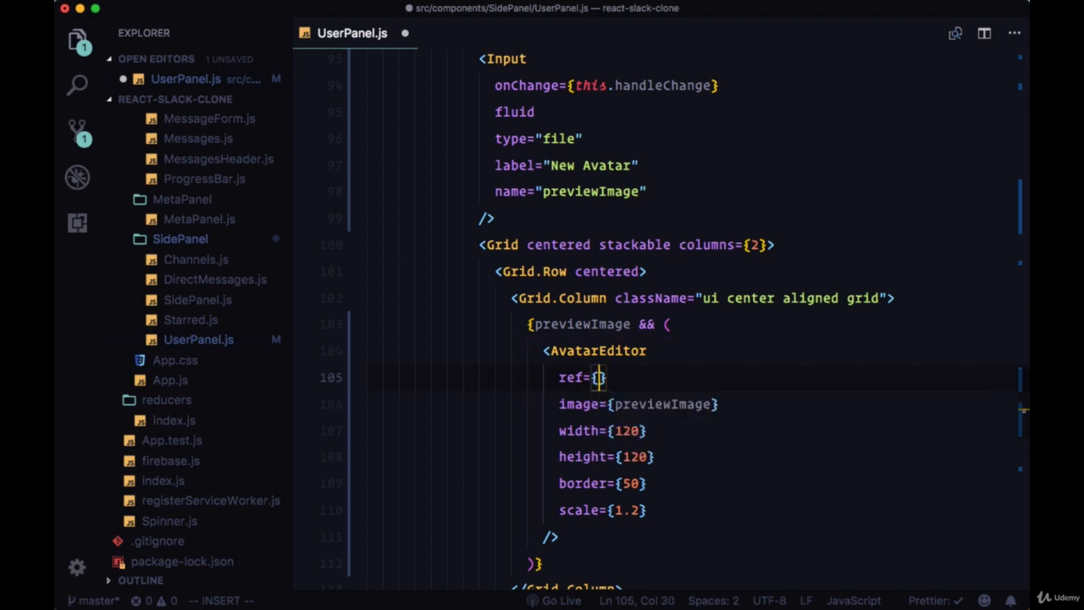
pyautogui.write('node =>')
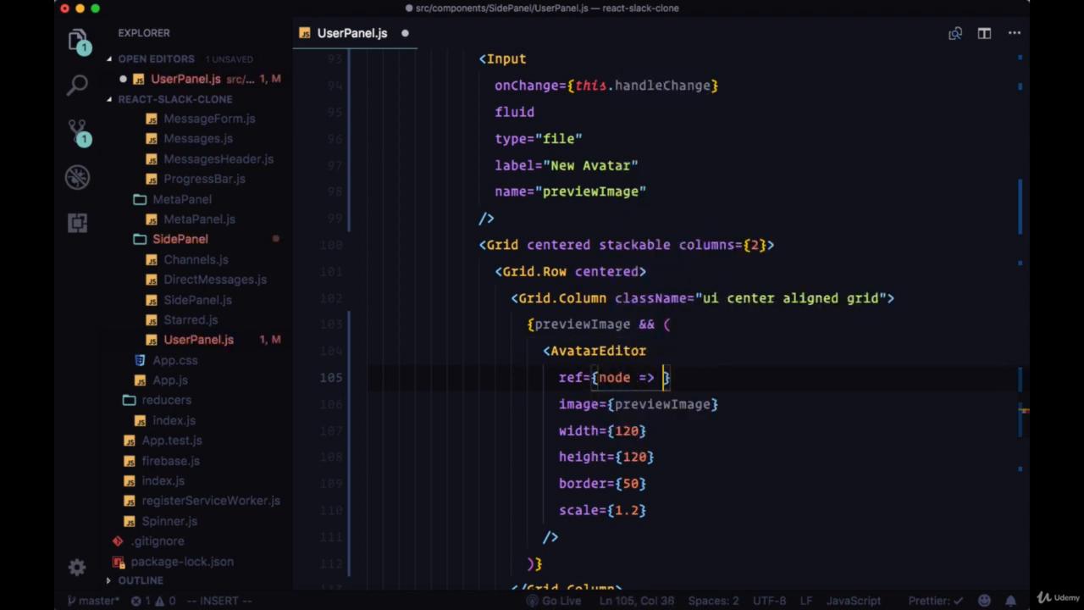
pyautogui.write('this.avata)')
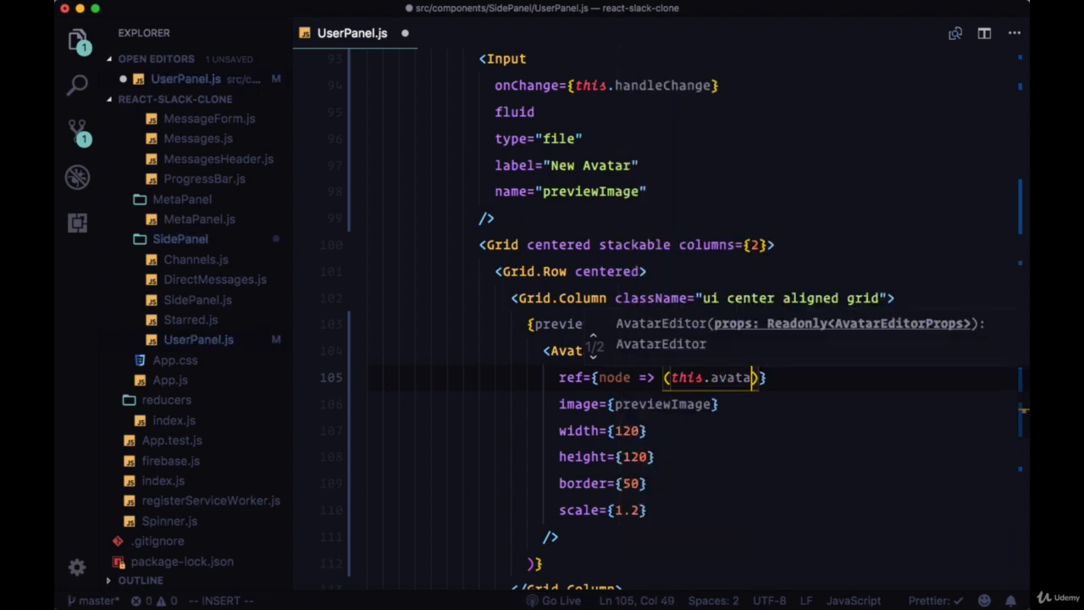
pyautogui.write('rEditor')
pyautogui.write('if')
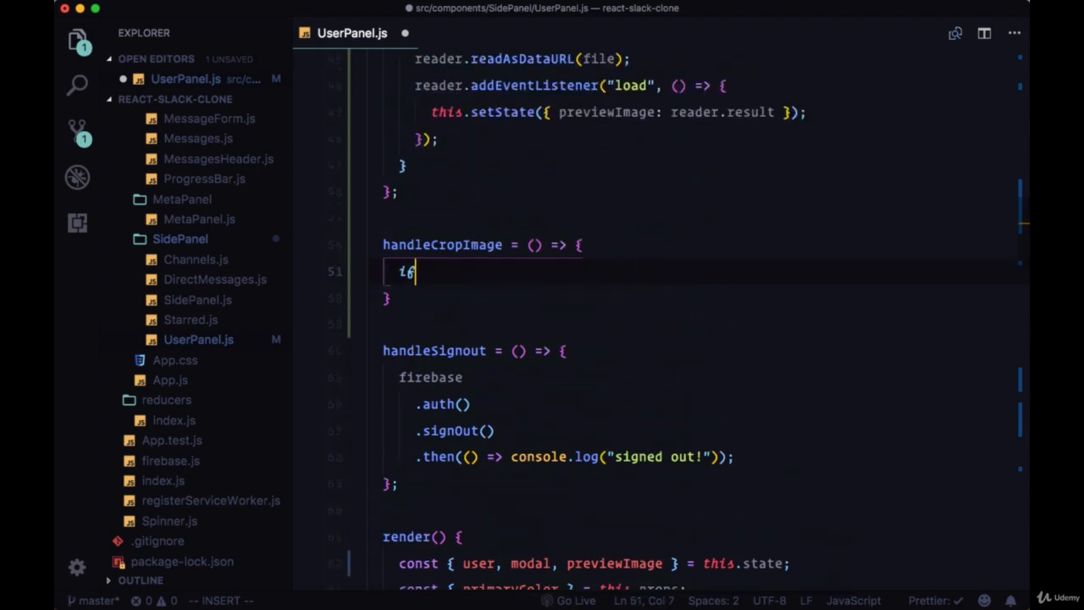
# - Inside if (this.avatarEditor), convert getImageScaledToCanvas() to a blob with toBlob
pyautogui.write('(this.avatarEditor)')
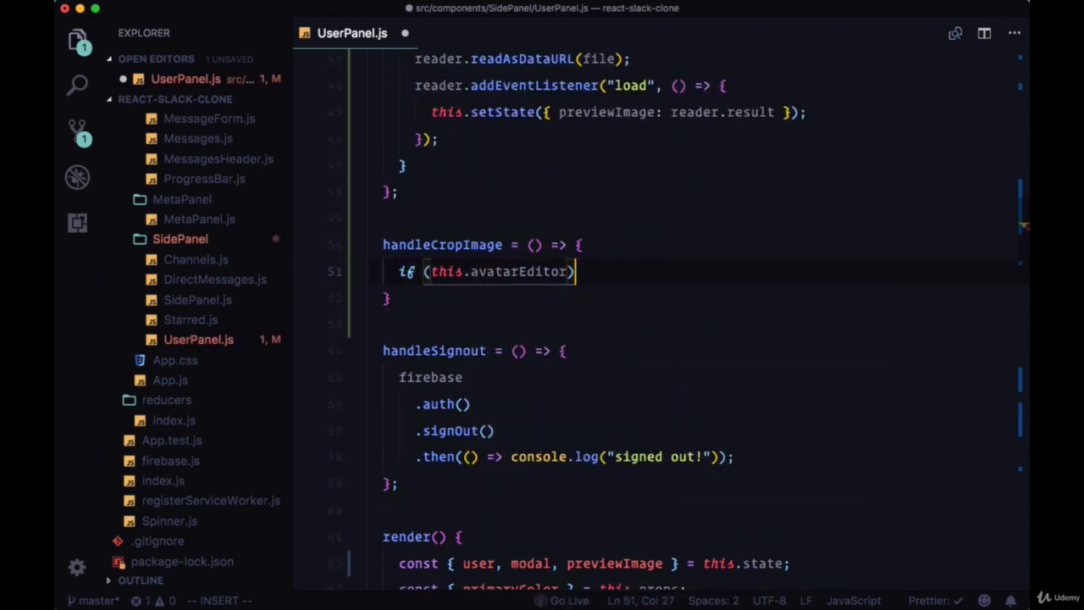
pyautogui.write('{')
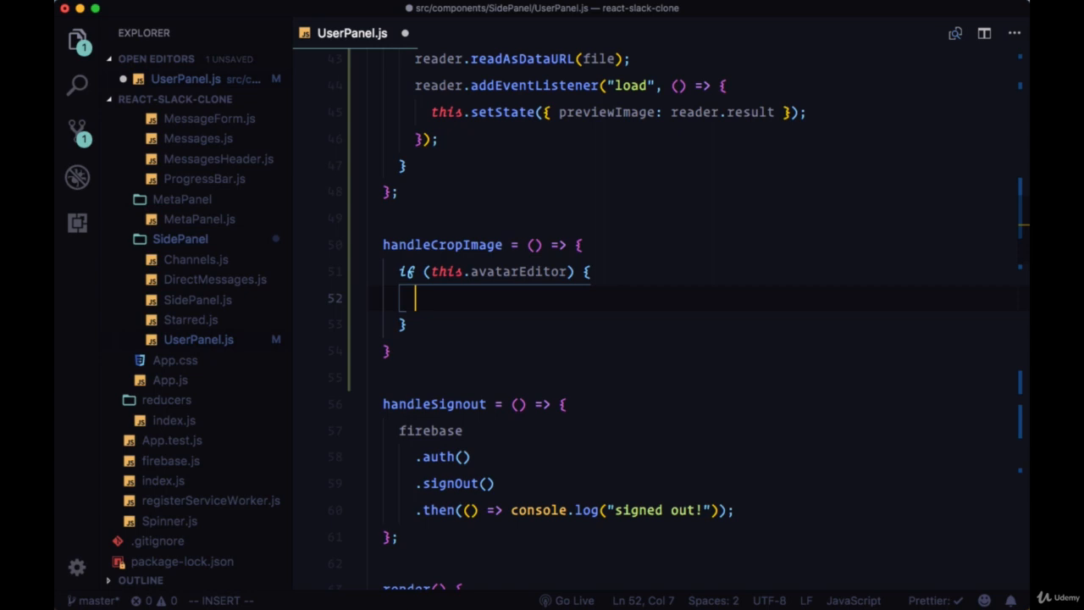
pyautogui.write('this.avatarEditor.getImageScaledToCanvas(')
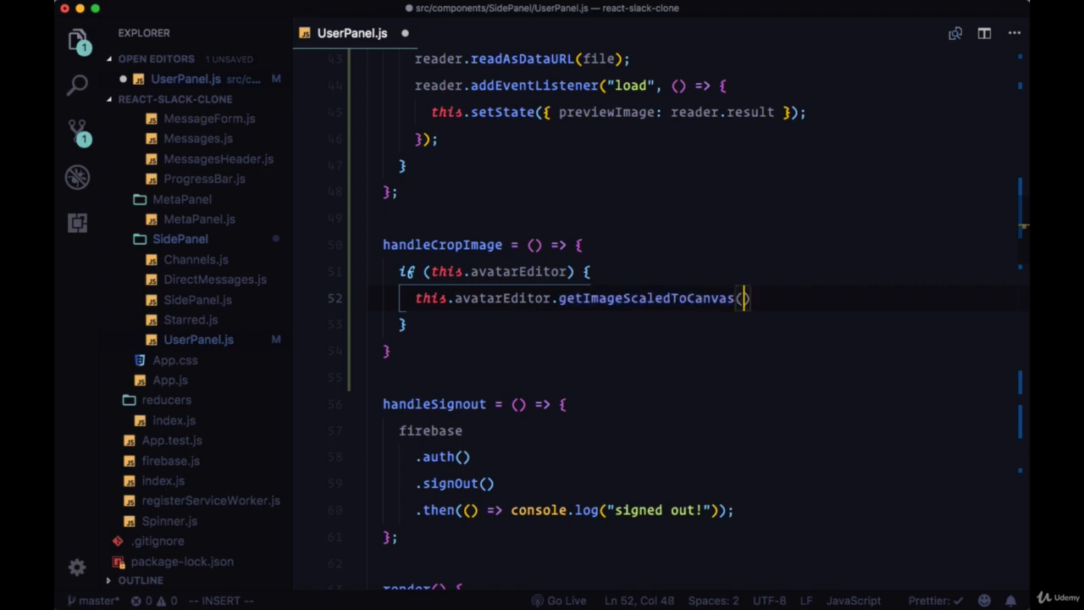
pyautogui.write('.')
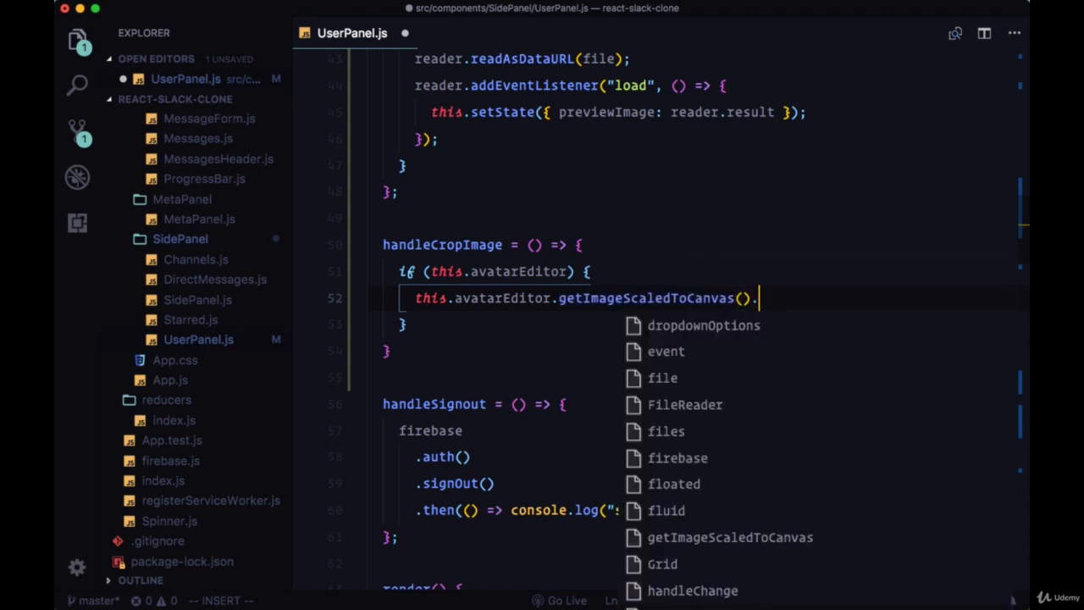
pyautogui.write('toBlob(')
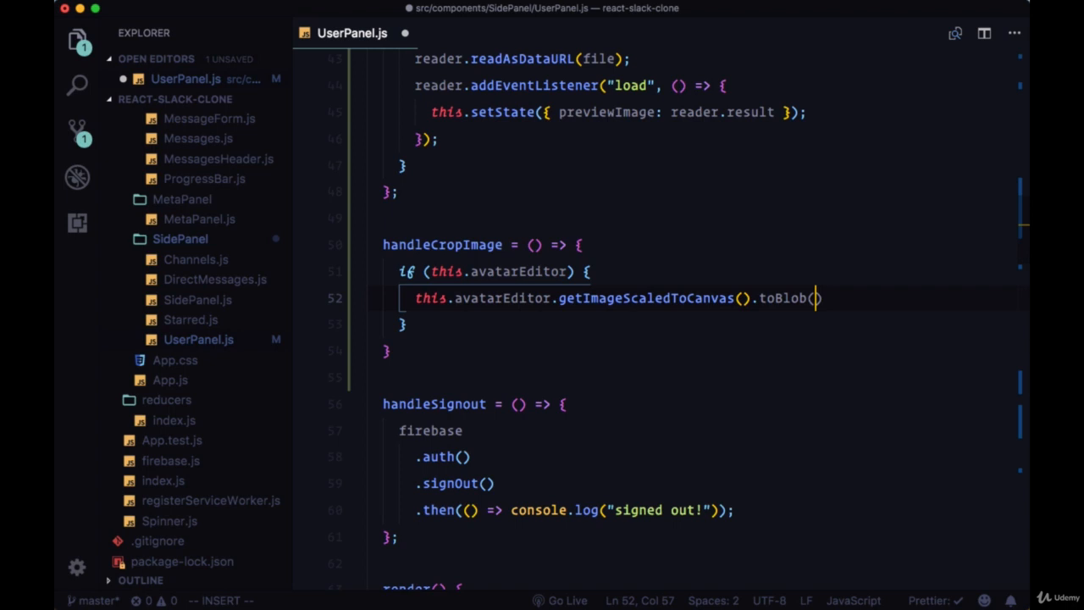
pyautogui.write('blob => {')
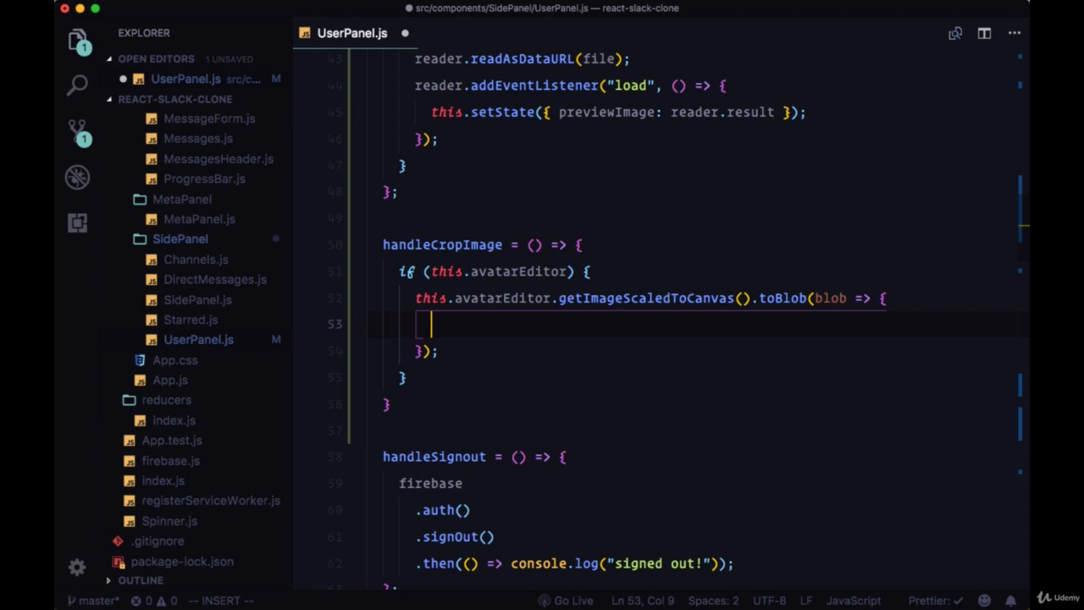
# - Create imageUrl via URL.createObjectURL(blob) and setState croppedImage and blob
pyautogui.write('let imageUrl')
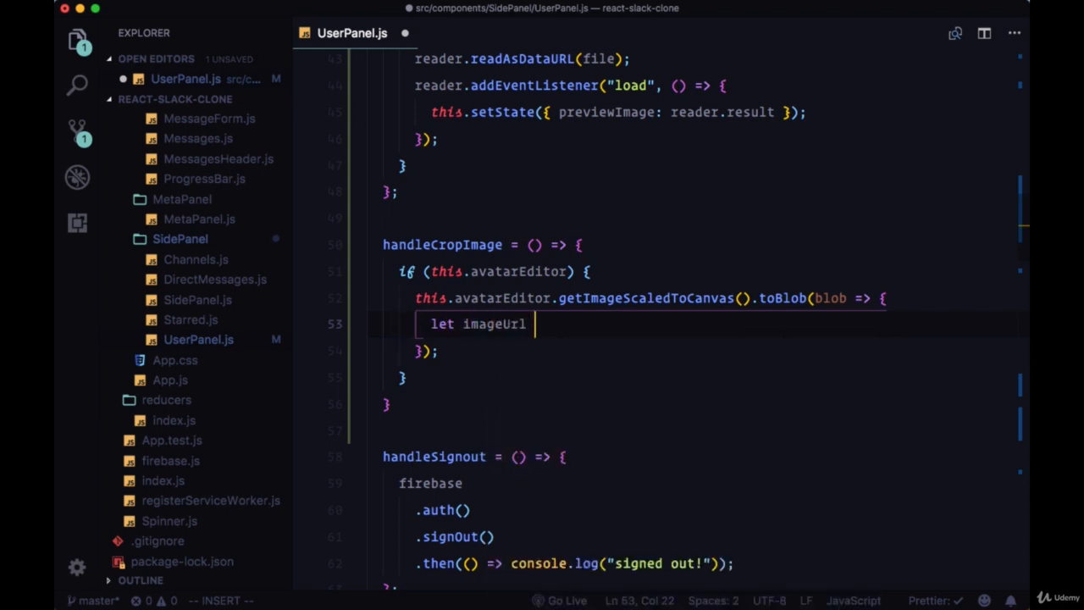
pyautogui.write('= URL')
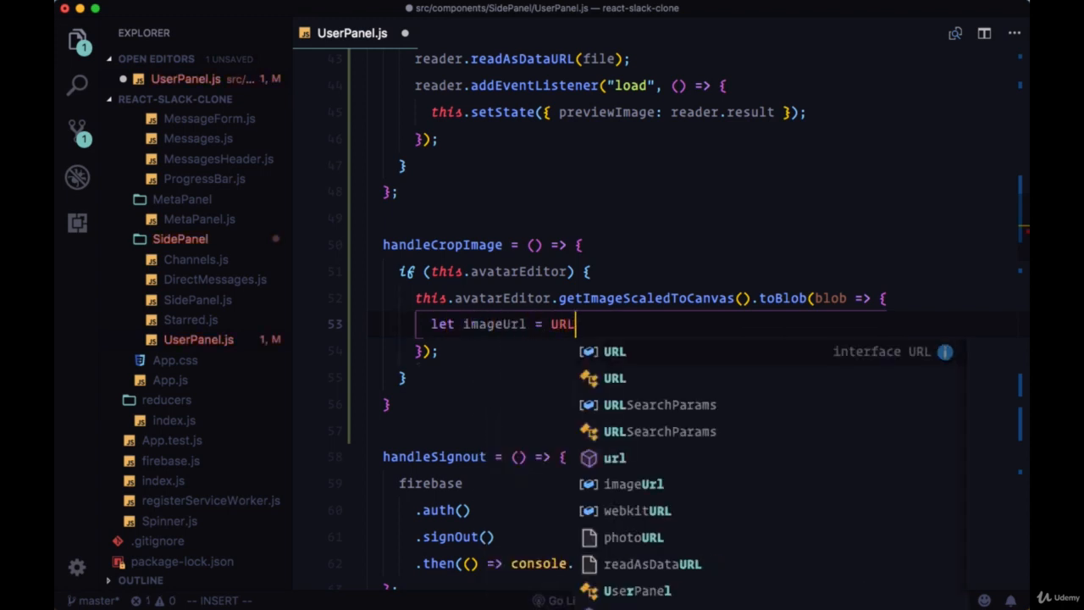
pyautogui.write('.createObjectURL(blob);')
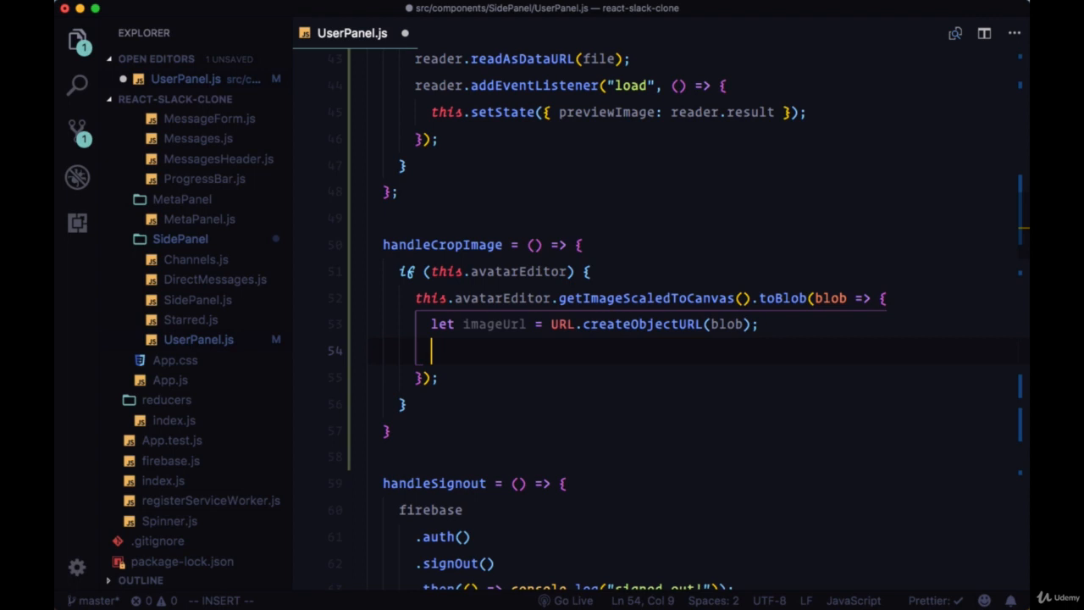
pyautogui.write('this.setState')
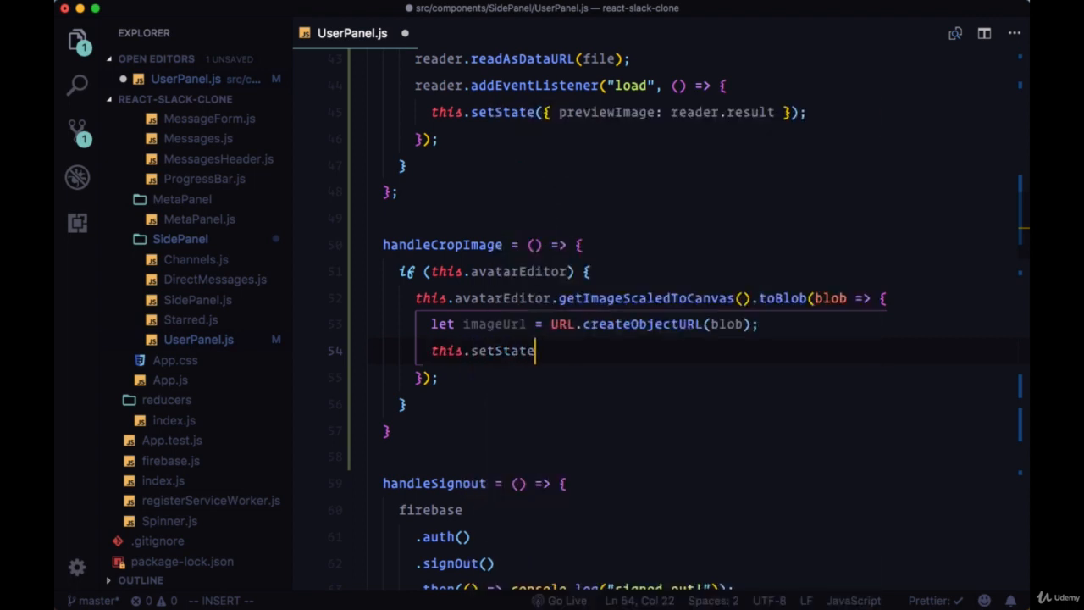
pyautogui.write('({')
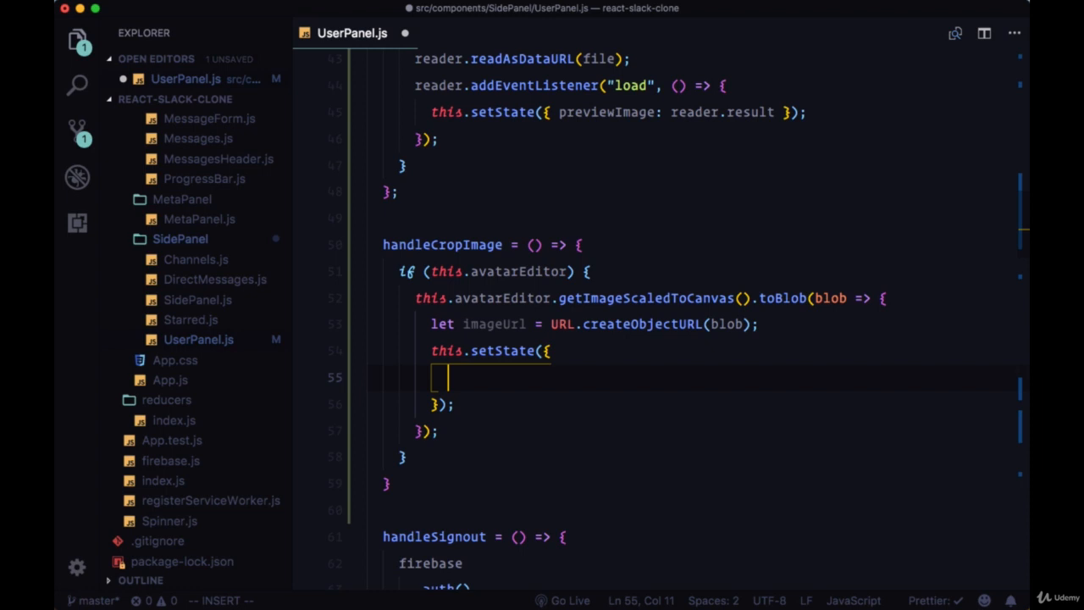
pyautogui.write('croppedImage:')
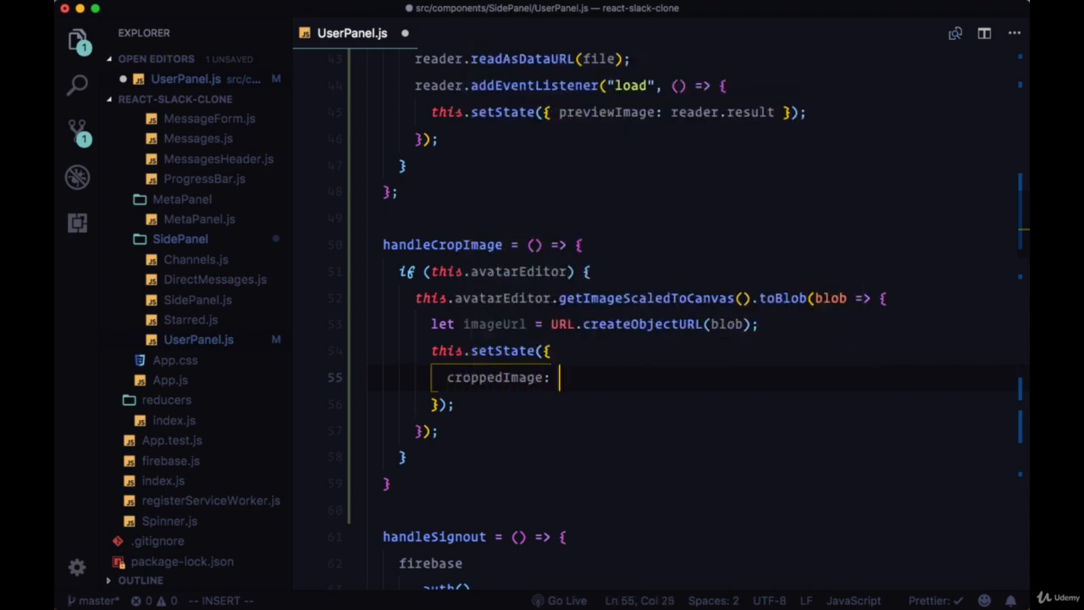
pyautogui.write('imageUrl,')
pyautogui.write('blob')
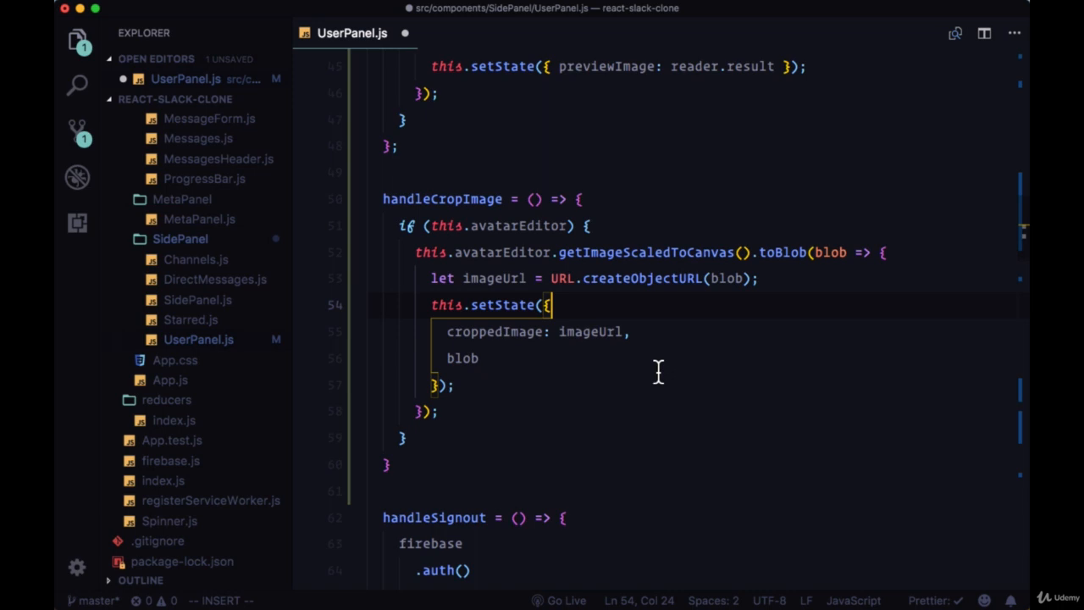
# - Initialize croppedImage and blob as empty strings in UserPanel state
pyautogui.scroll(3)
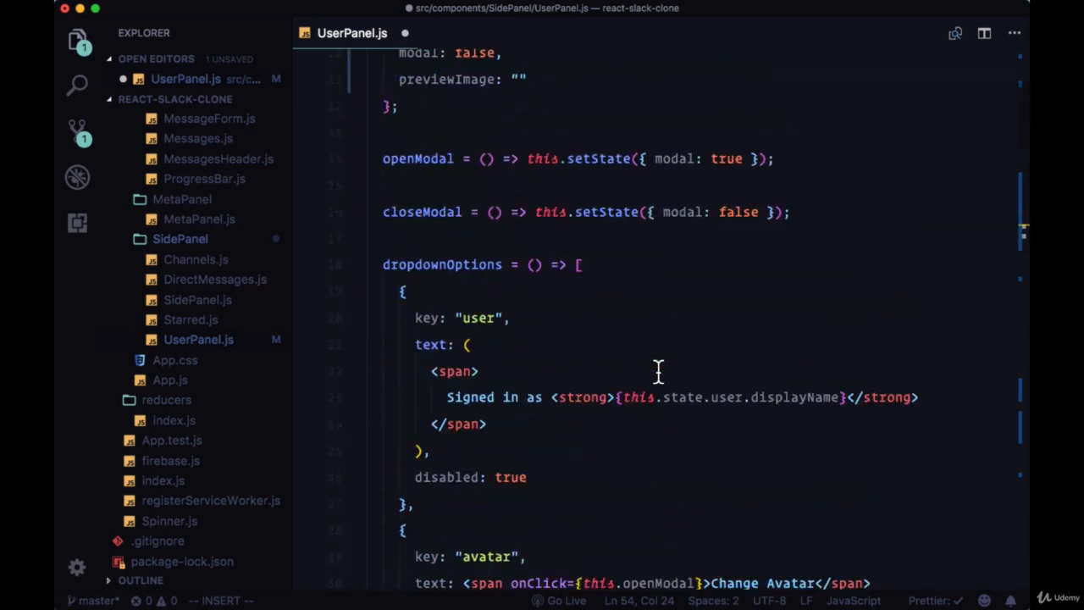
pyautogui.write('croppedImage: "')
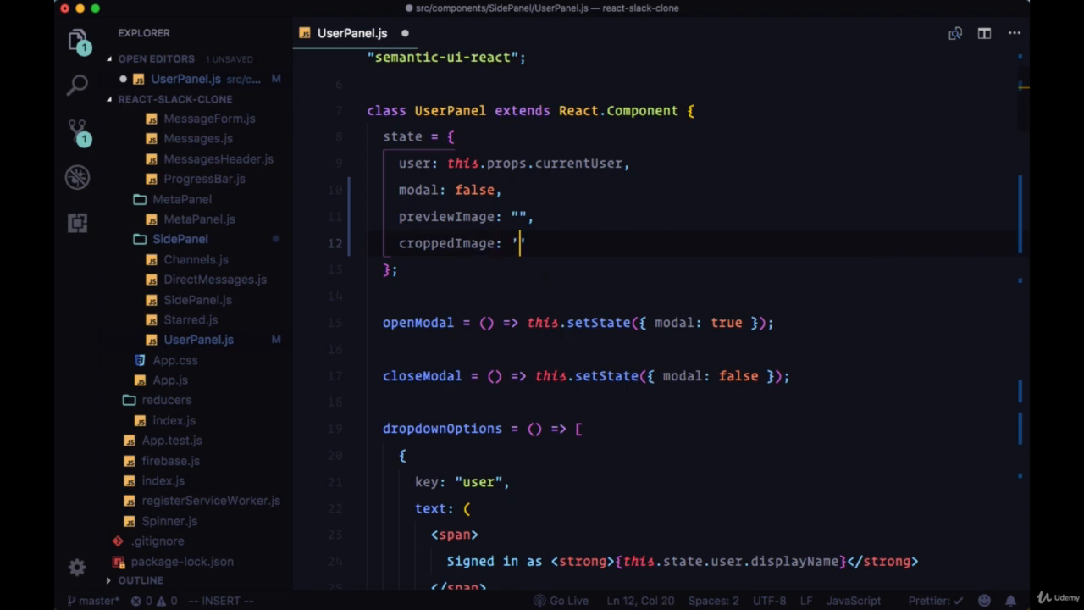
pyautogui.write('blob:')
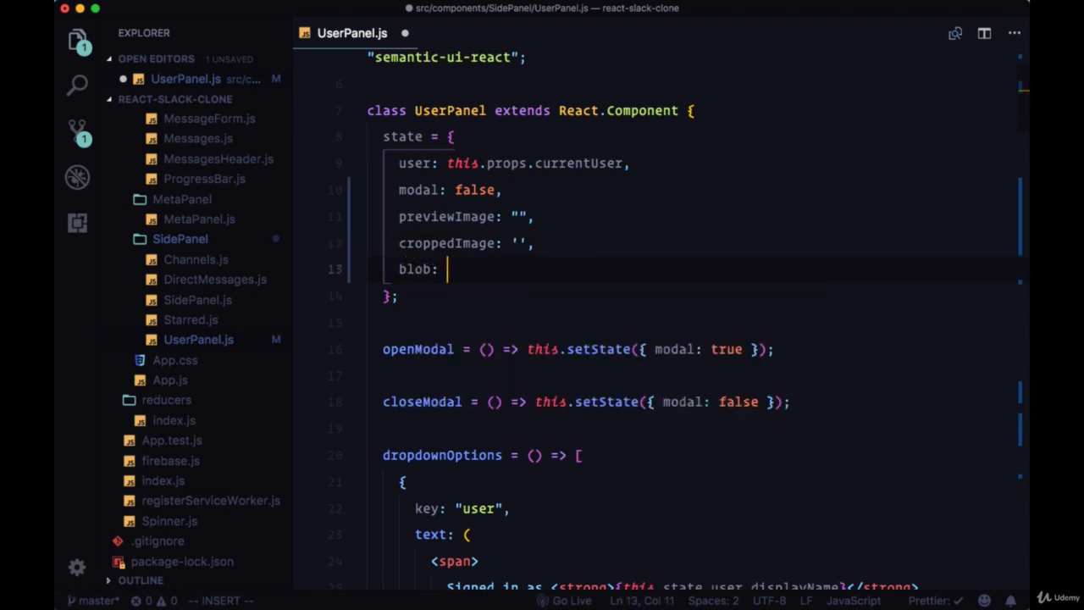
pyautogui.write("''")
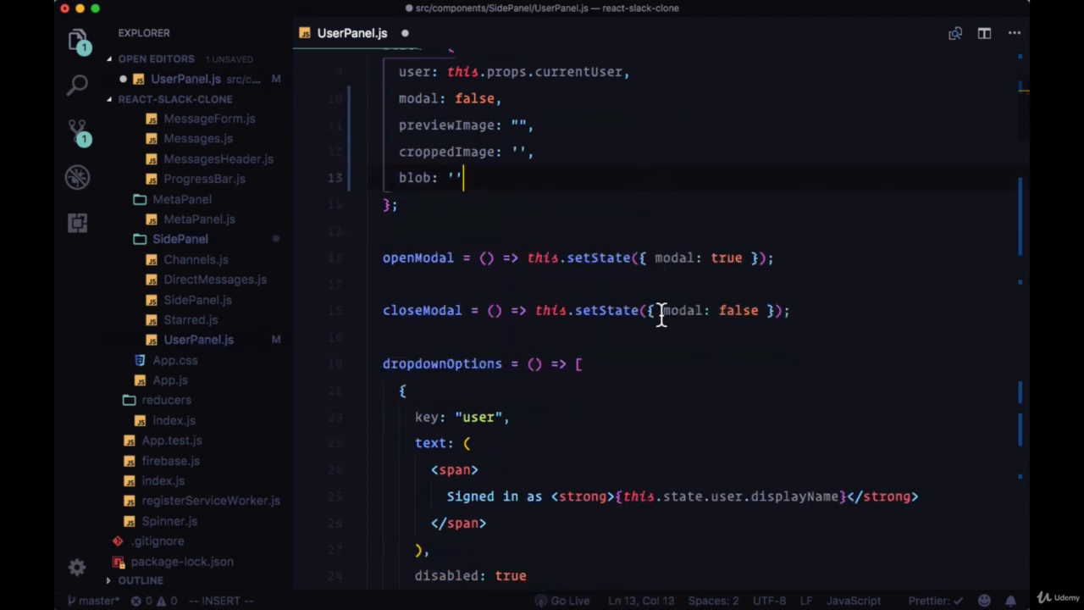
# - Add croppedImage after previewImage in render's this.state destructuring
pyautogui.scroll(-3)
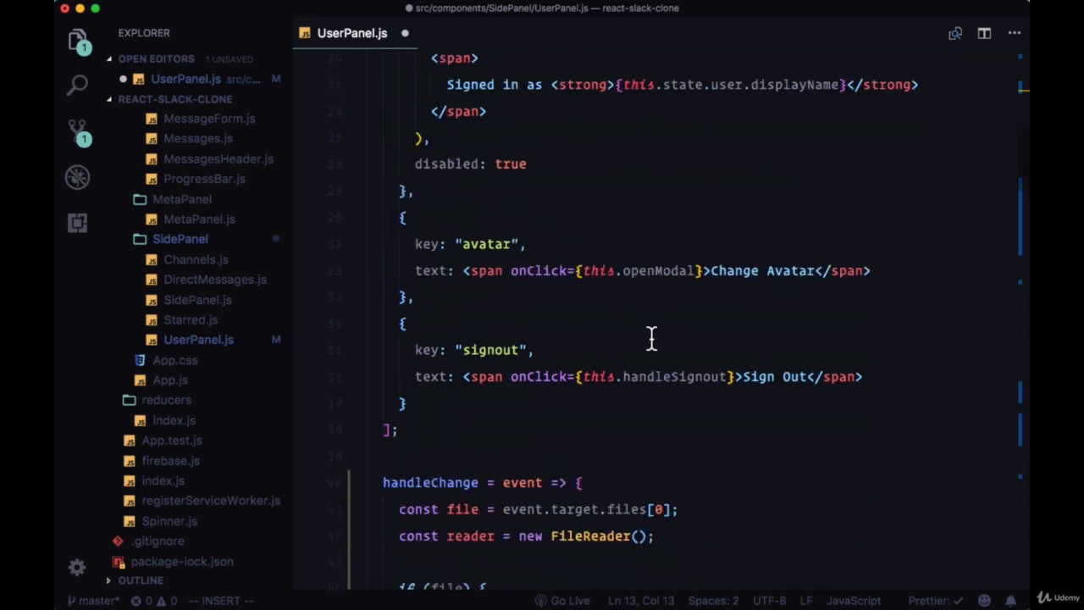
pyautogui.scroll(-3)
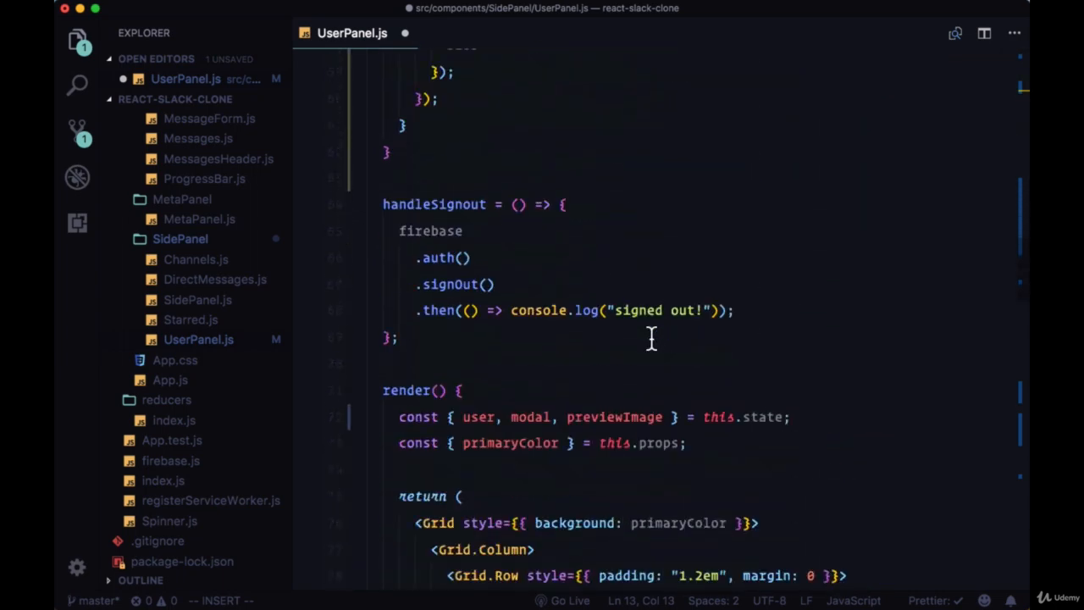
pyautogui.write(',')
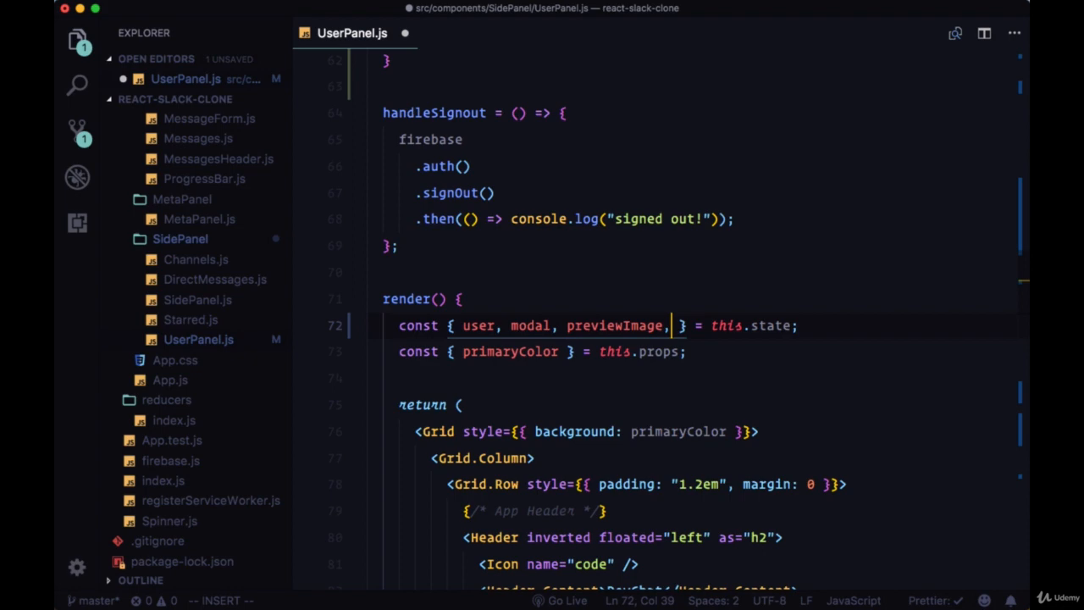
pyautogui.write('croppedImage')
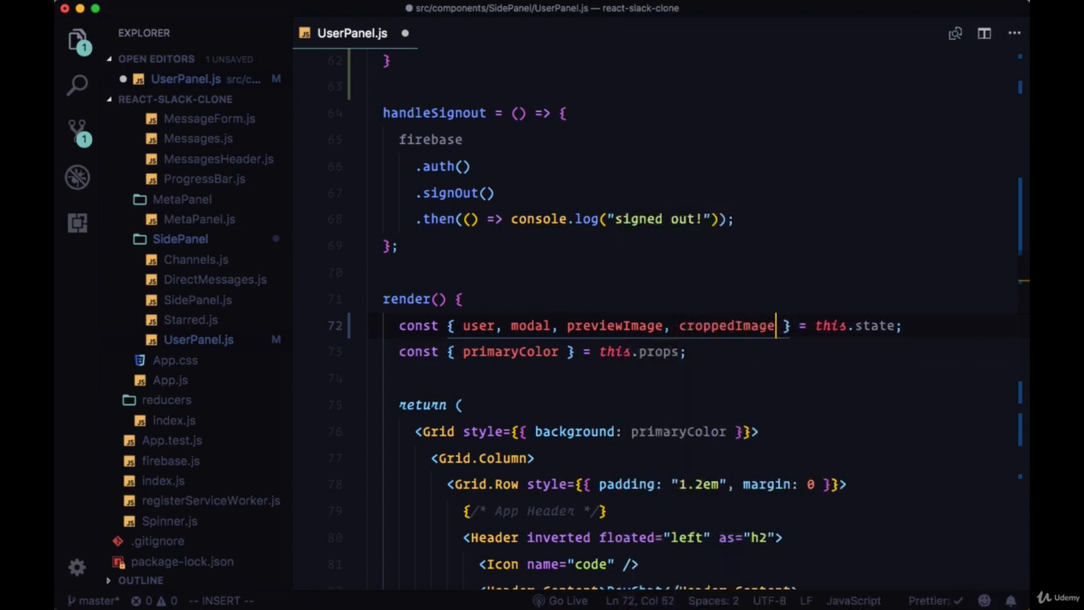
pyautogui.scroll(-3)
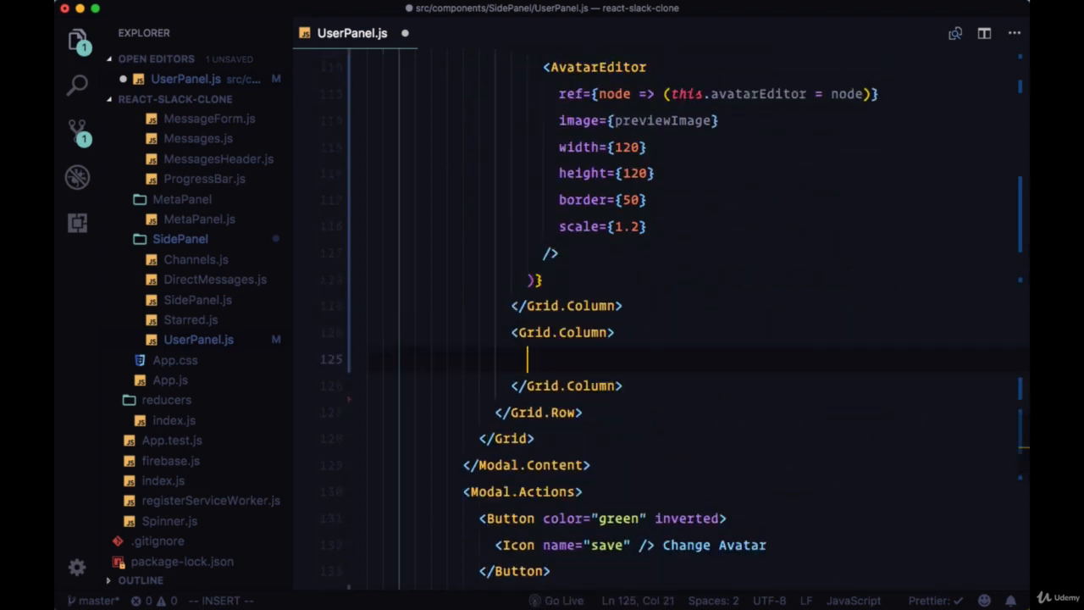
# - Render {croppedImage && <Image>} at 100×100 with margin '3.5em auto' and src croppedImage
pyautogui.write('{croppedImage }')
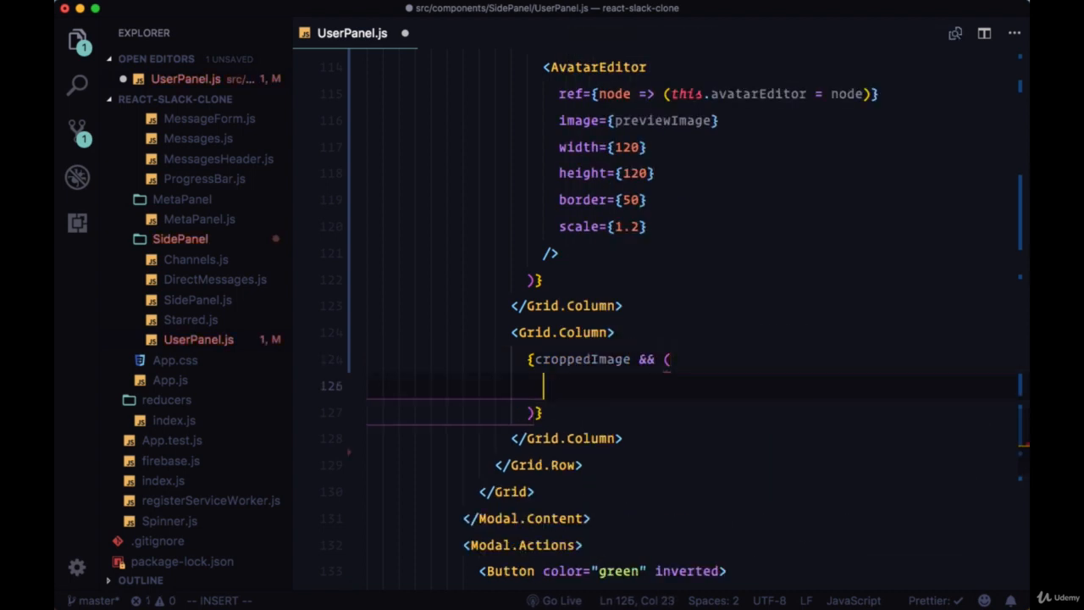
pyautogui.write('<Image')
pyautogui.write('/>')
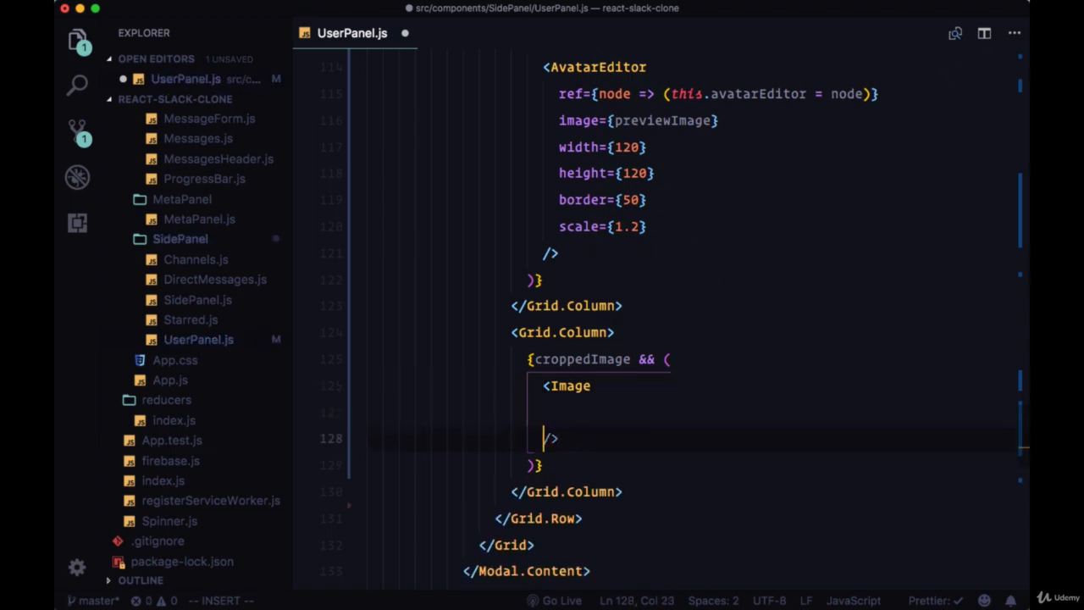
pyautogui.write("style={{ margin: '3.5em")
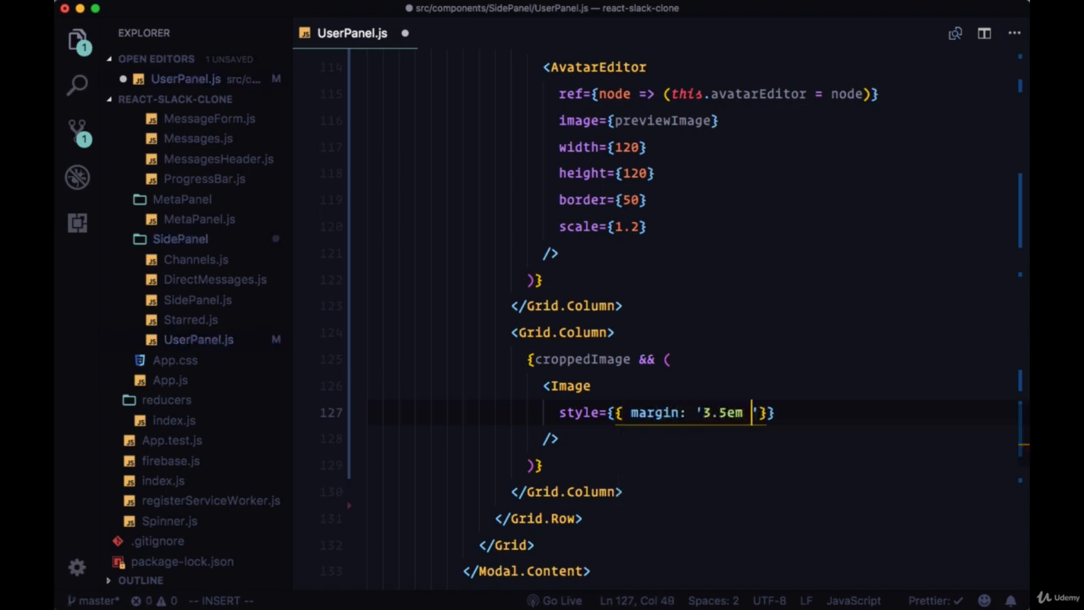
pyautogui.write('auto')
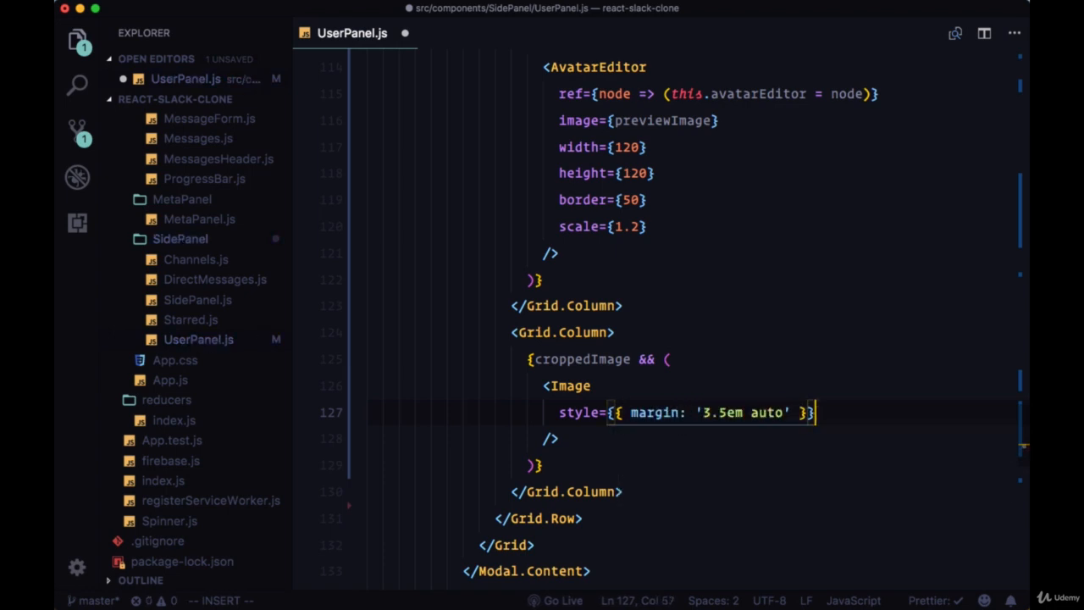
pyautogui.write('width')
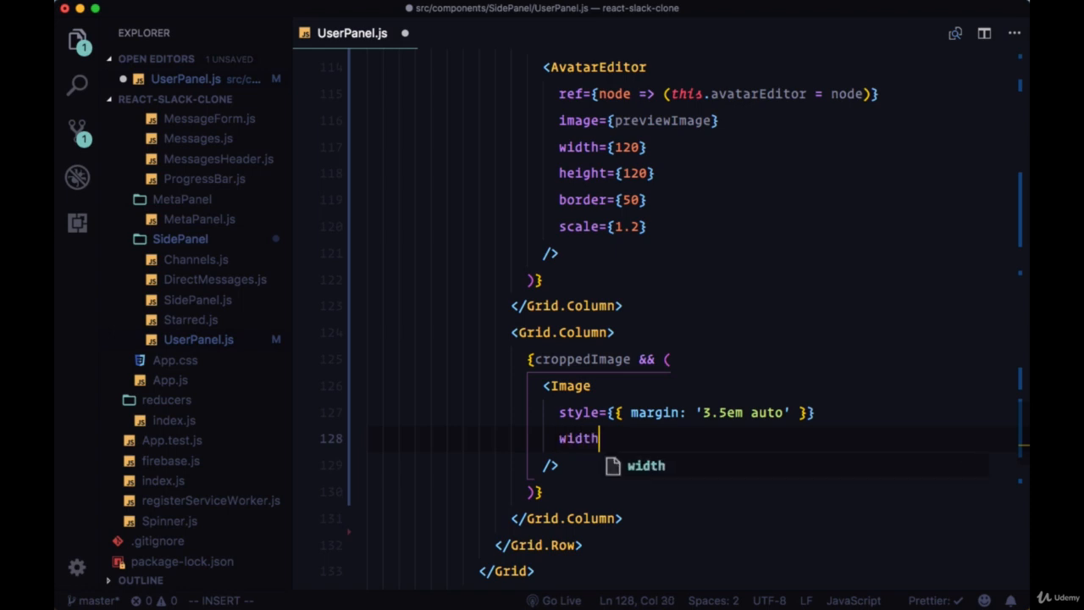
pyautogui.write('={100}')
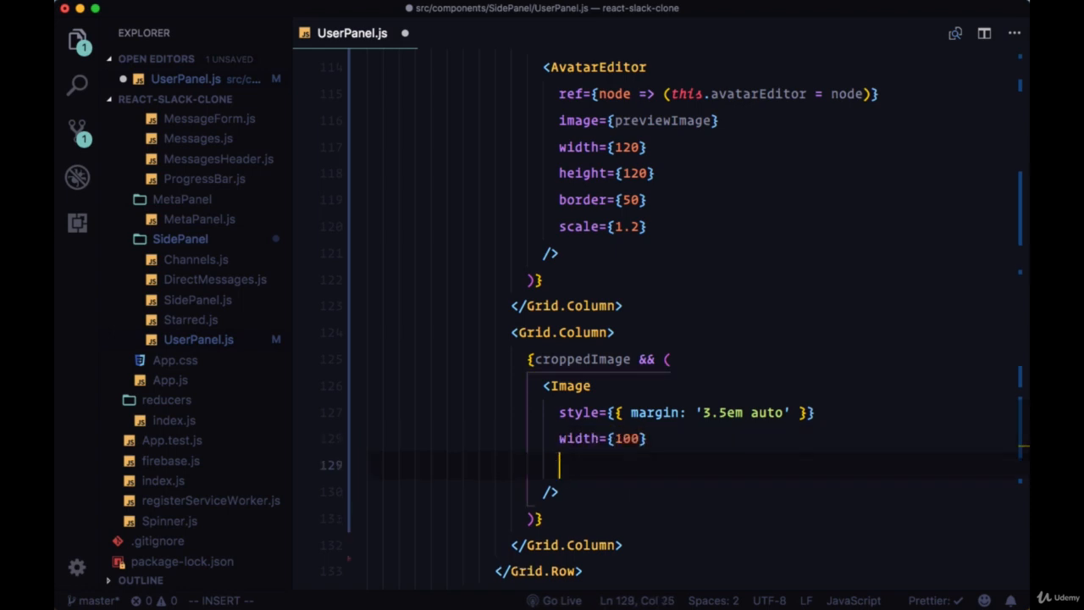
pyautogui.write('height={1')
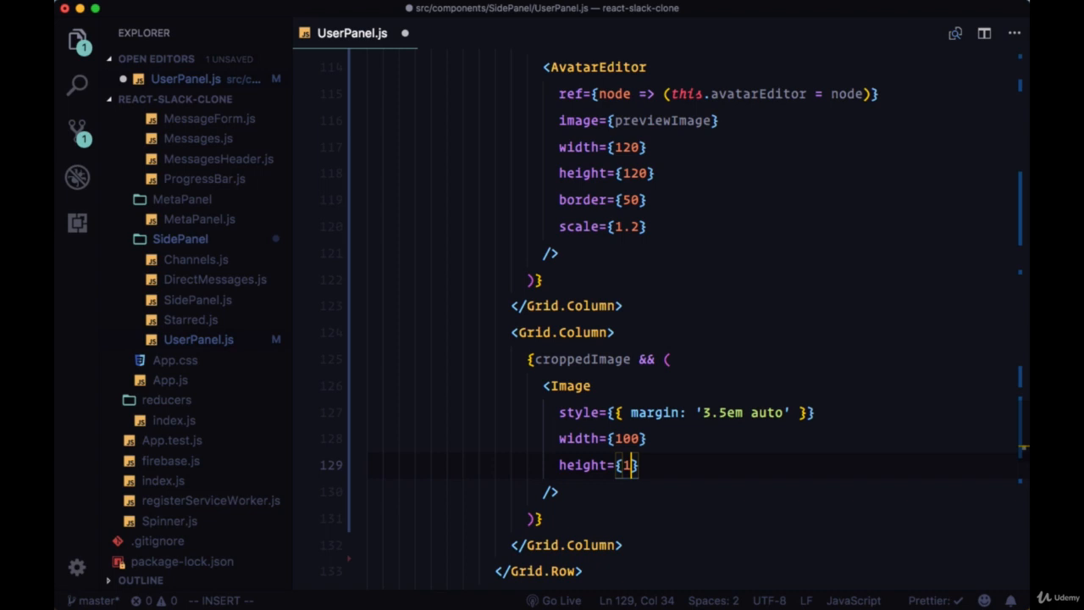
pyautogui.write('scr')
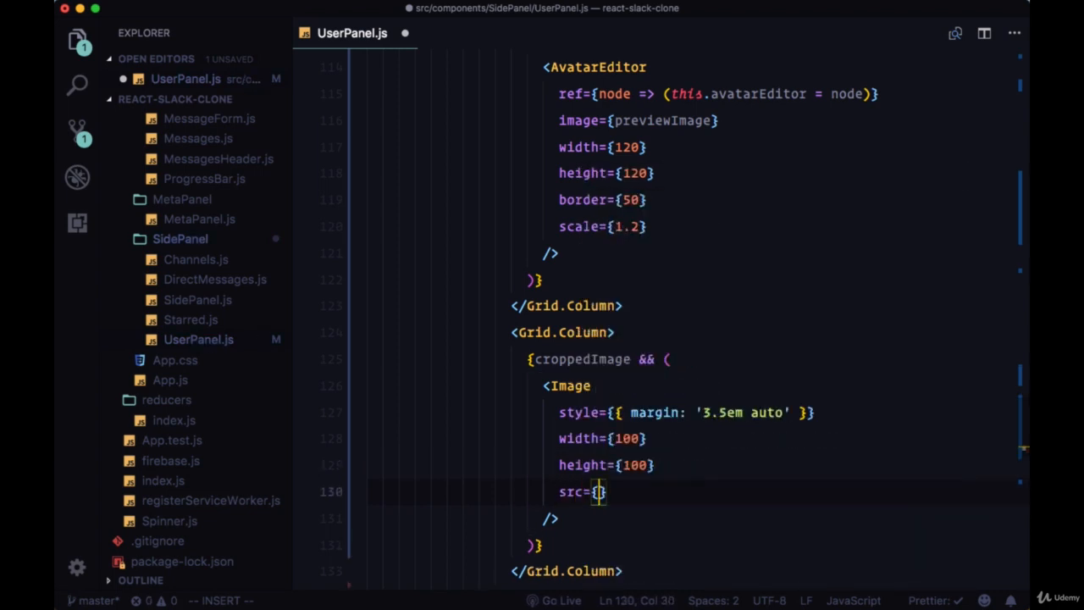
pyautogui.write('croppedImage')
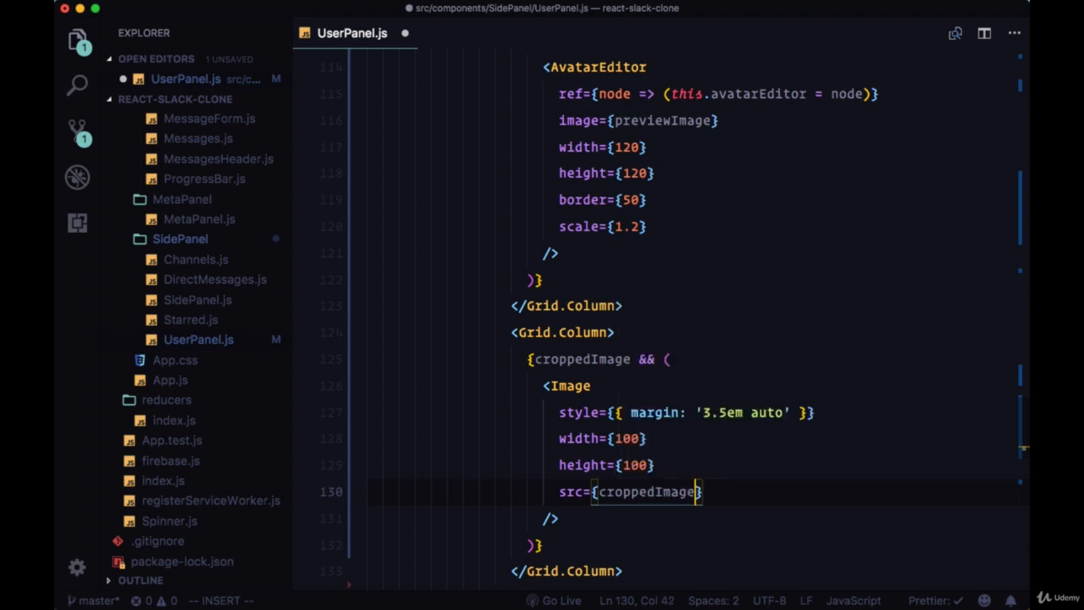
pyautogui.scroll(-3)
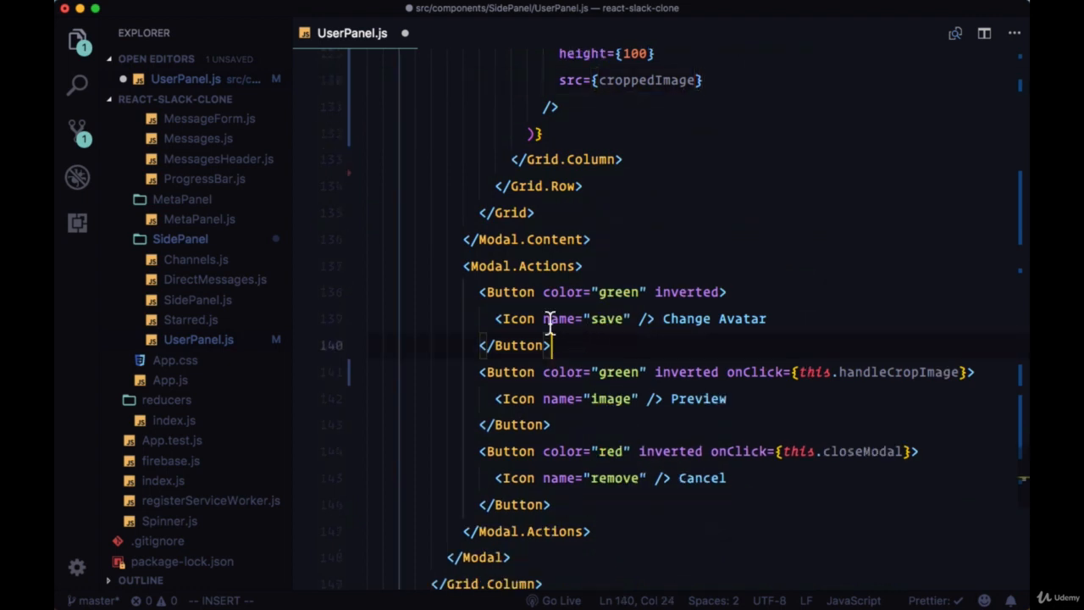
# - Open braces around the Change Avatar button and begin a croppedImage && condition
pyautogui.write('{')
pyautogui.write('}')
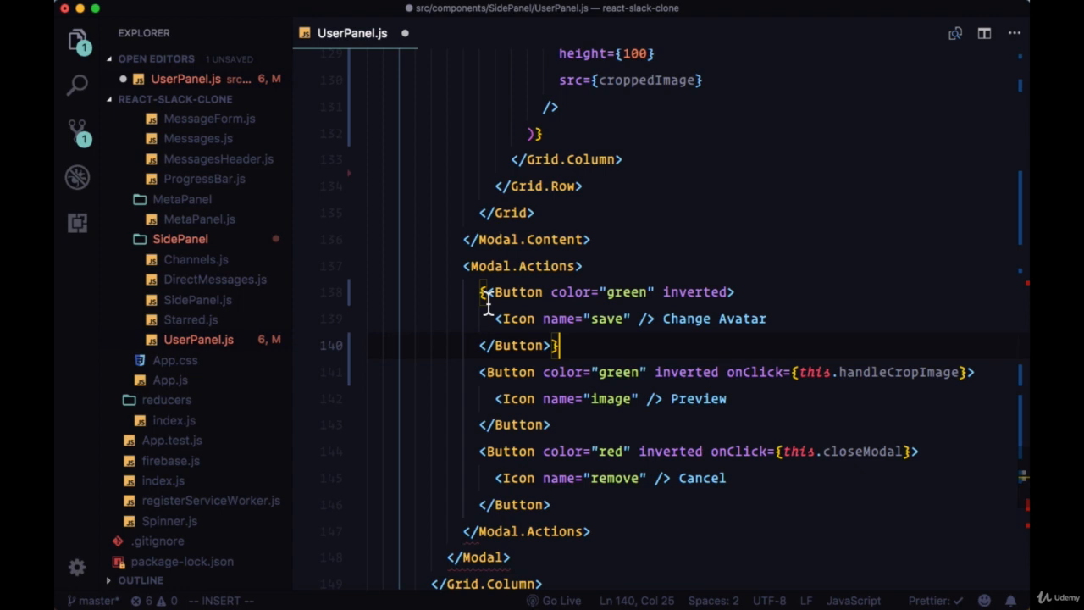
pyautogui.write('cropp')
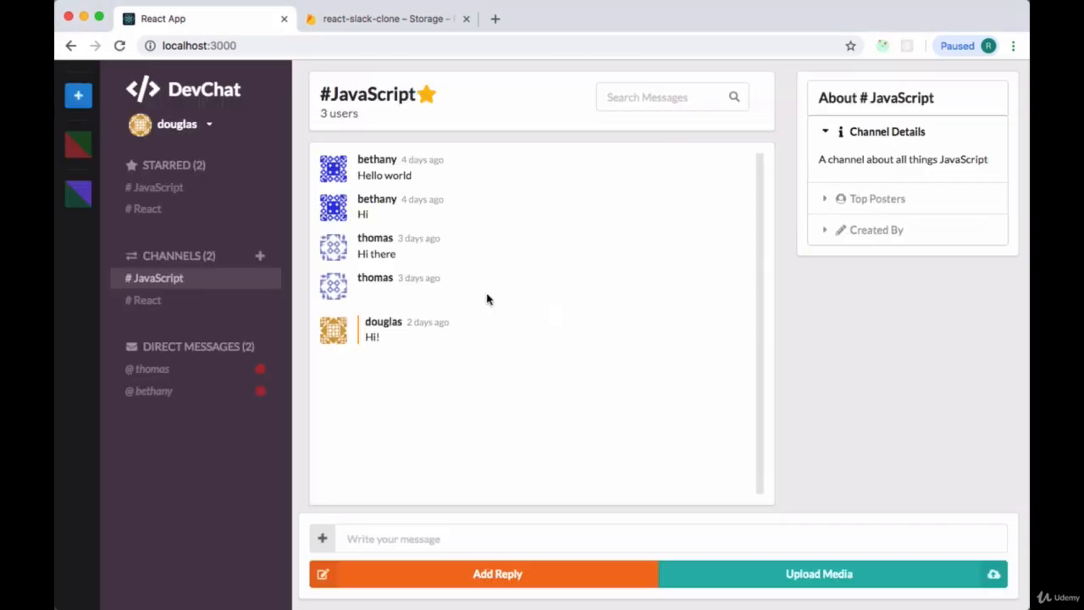
# - Load vue, graphql, apollo 2.jpg into DevChat's Change Avatar dialog from the username menu
pyautogui.click(177, 123)
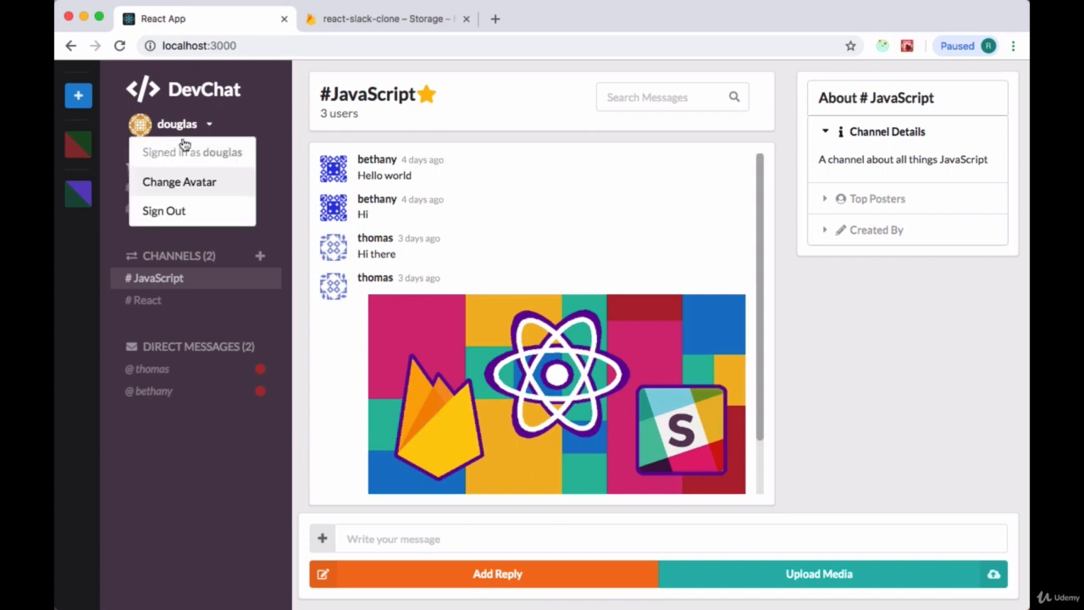
pyautogui.click(179, 181)
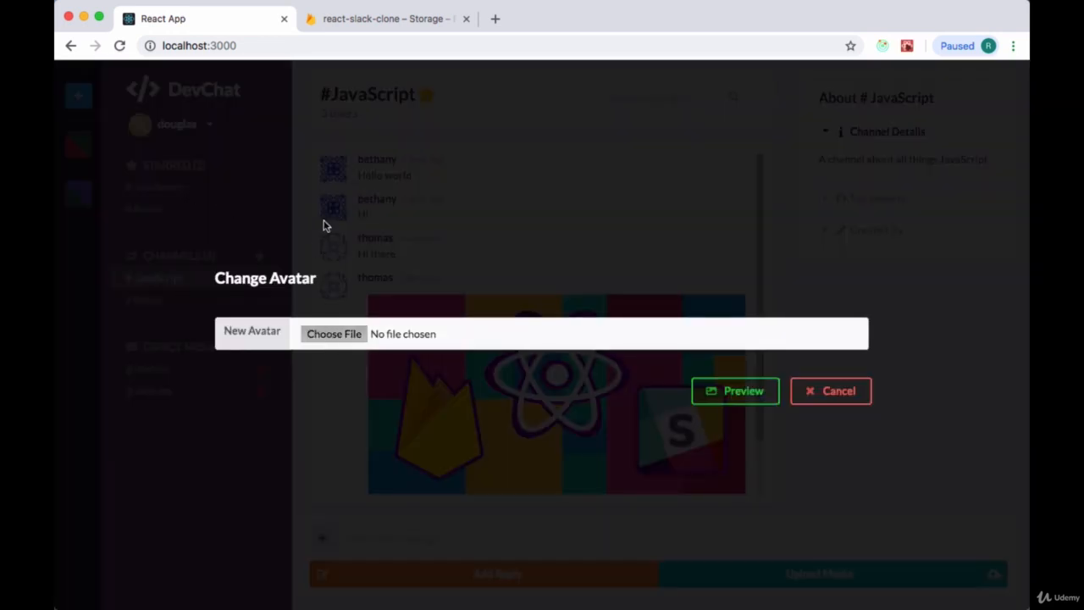
pyautogui.click(334, 333)
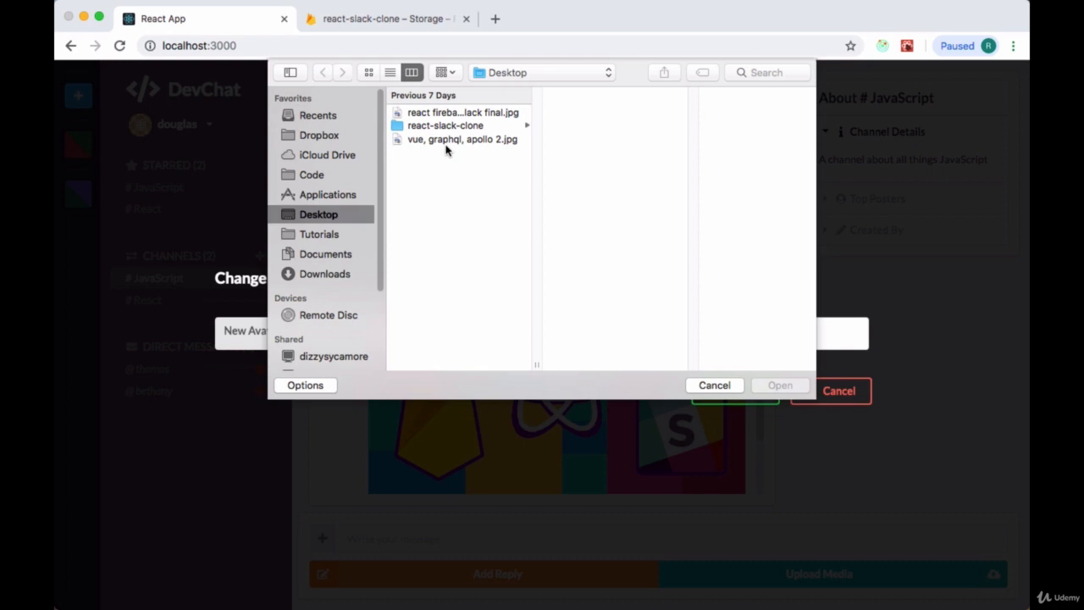
pyautogui.click(461, 139)
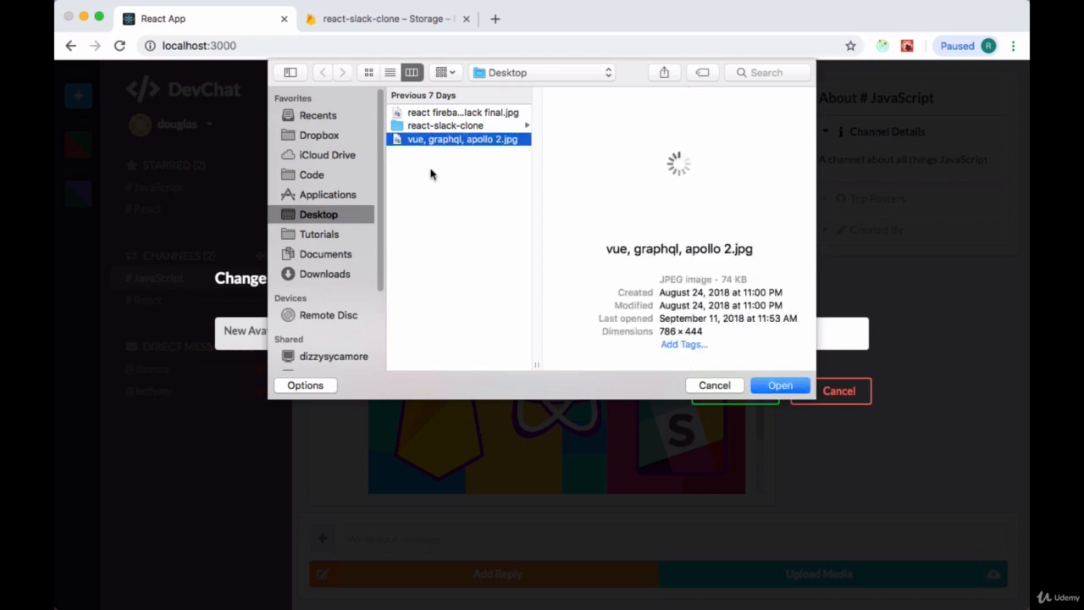
pyautogui.click(780, 385)
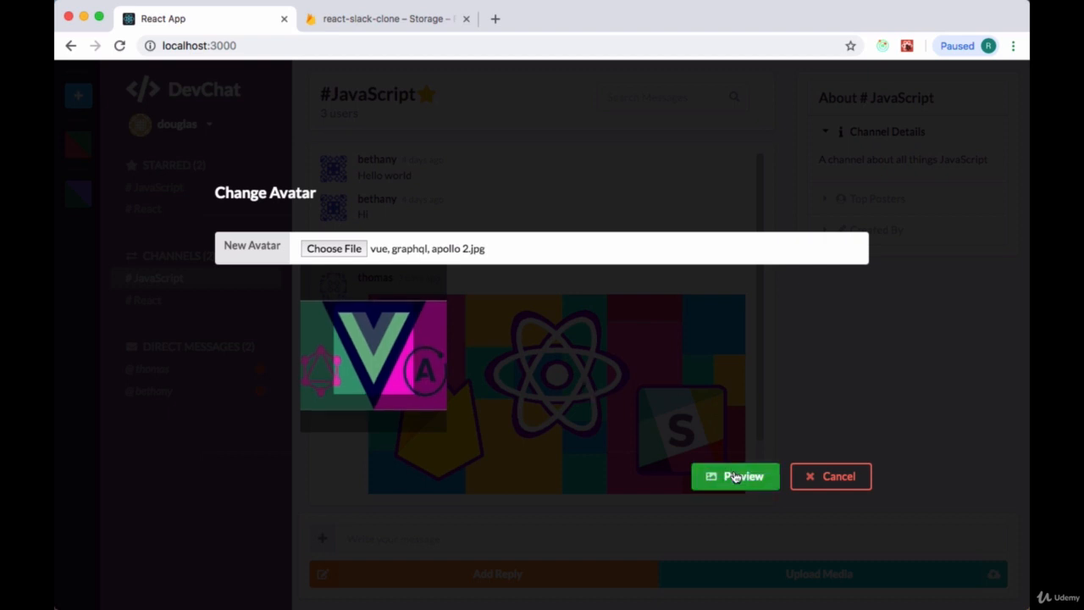
# - Preview the crop to show the cropped vue, graphql, apollo image and Change Avatar button
pyautogui.click(734, 475)
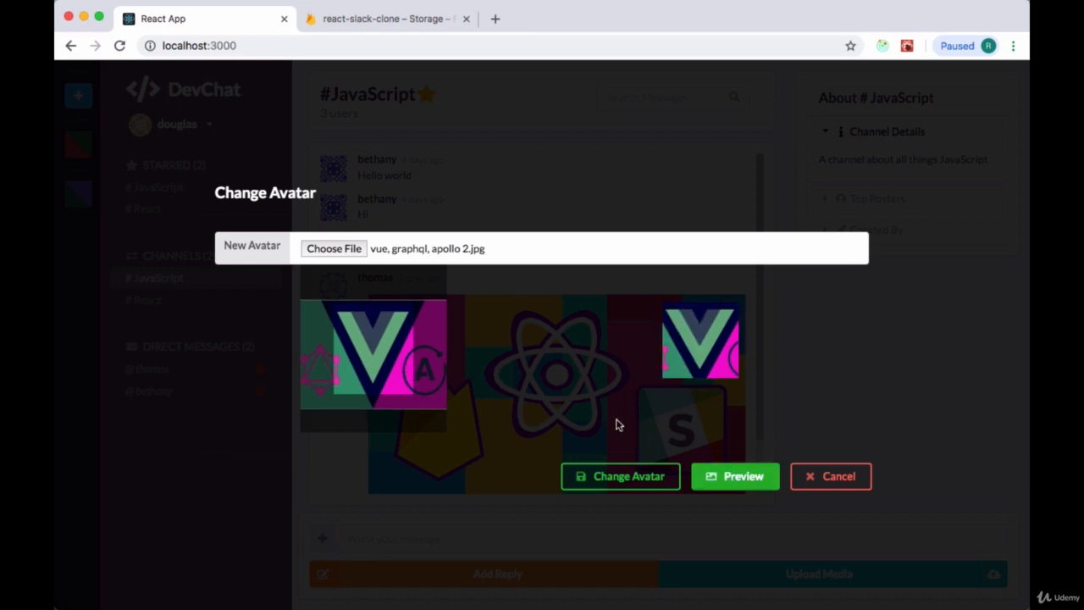
pyautogui.moveTo(589, 373)
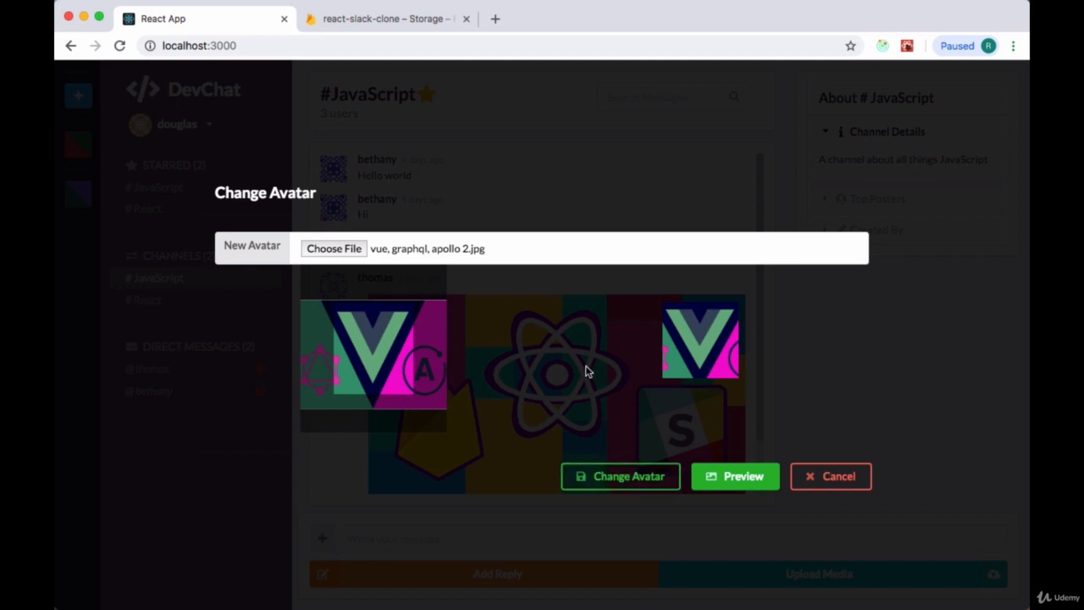